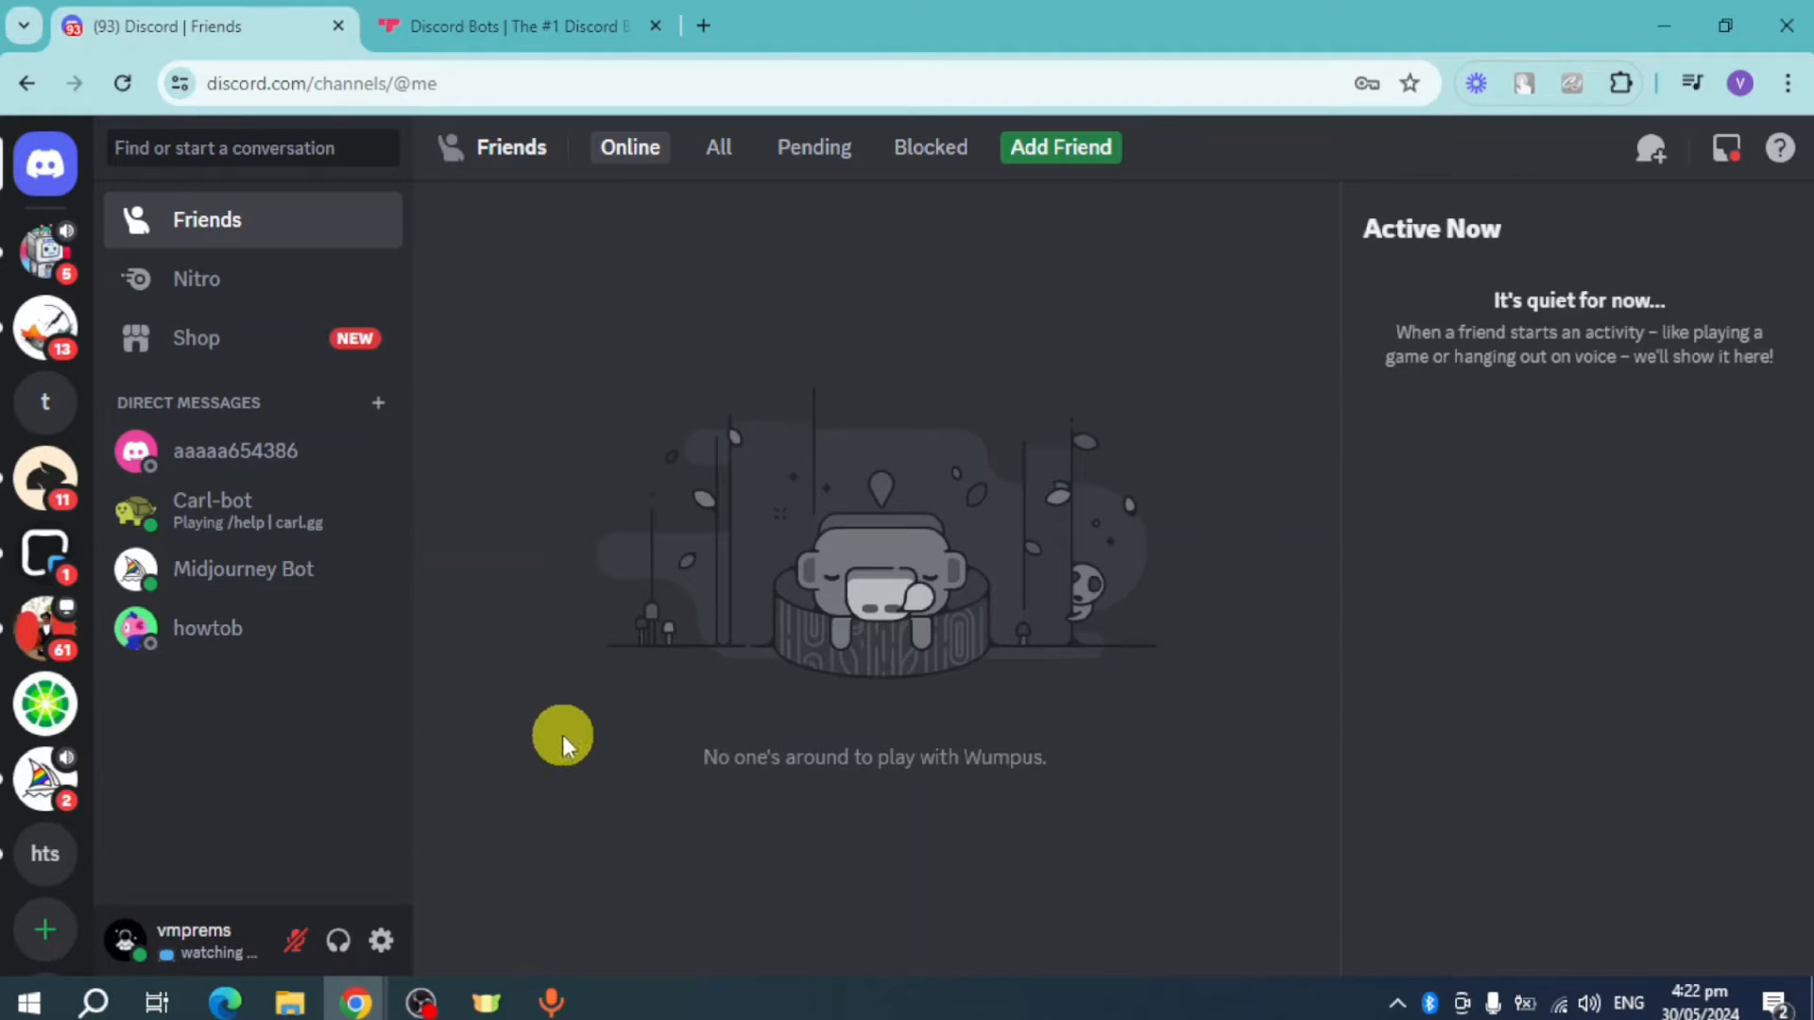
- Switch from the friends page to how to's server and its general channel
{"action": "left_click", "coordinate": [43, 854]}
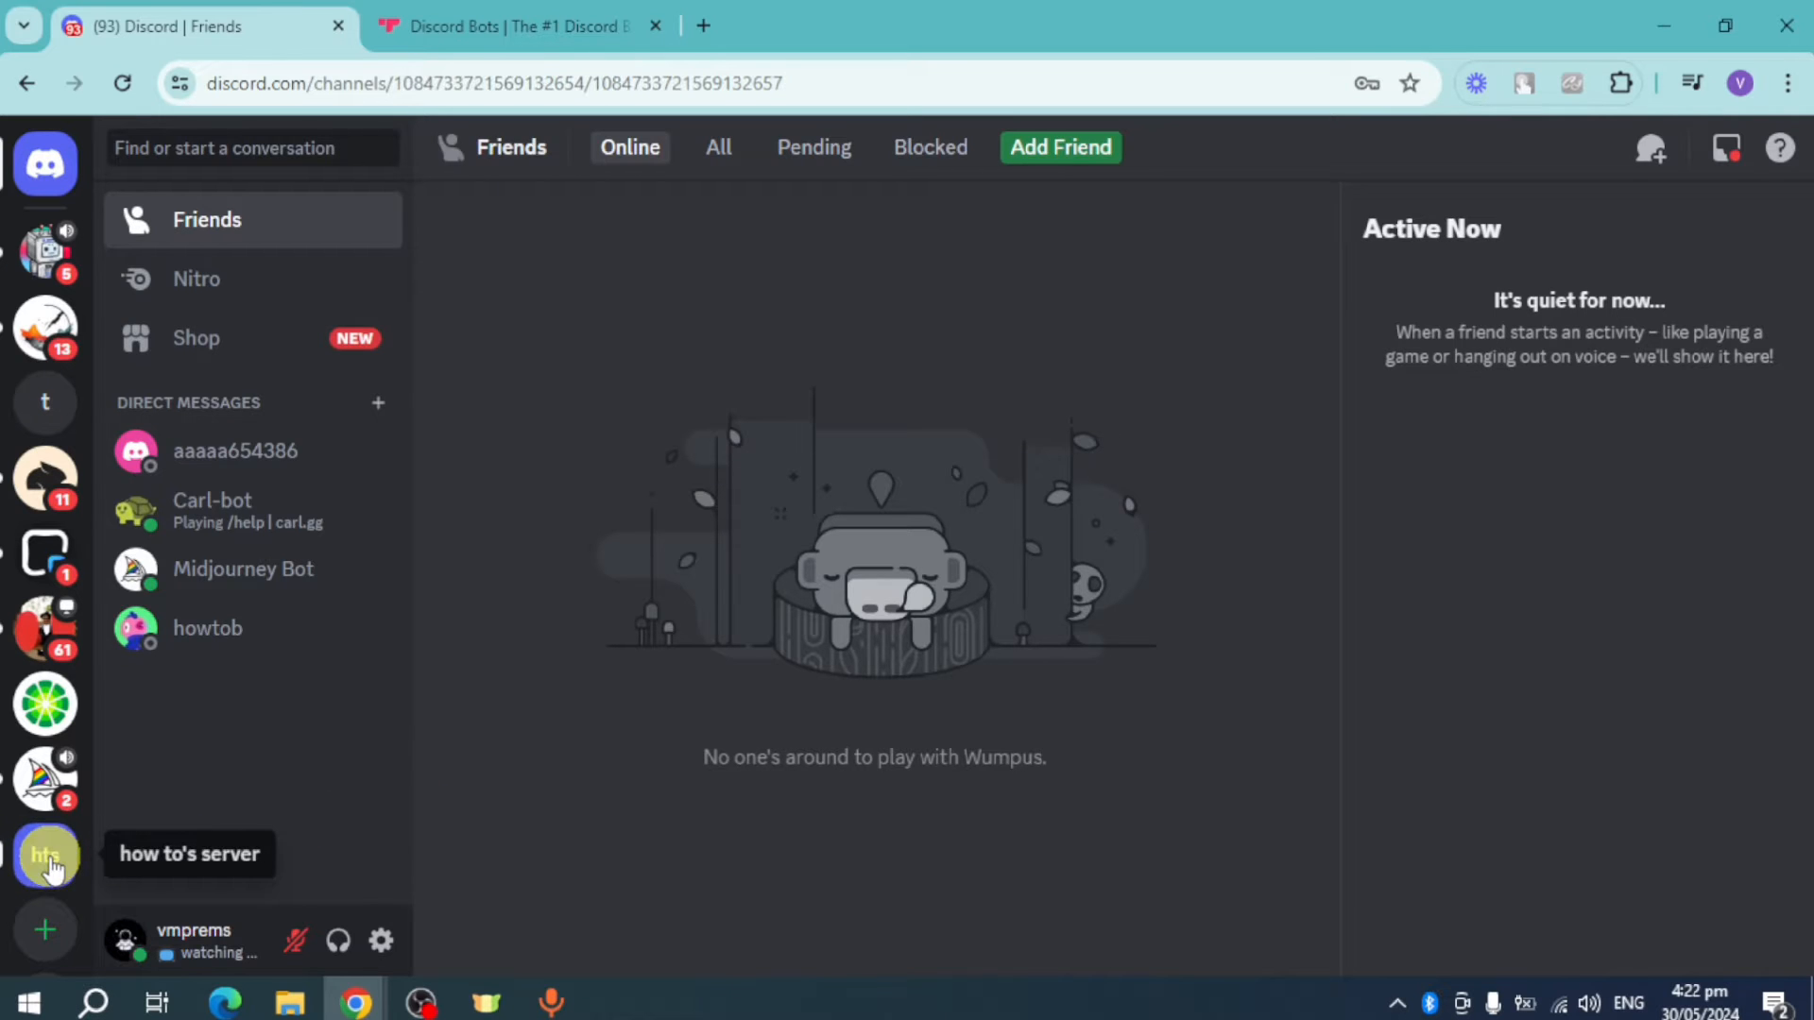
{"action": "left_click", "coordinate": [45, 854]}
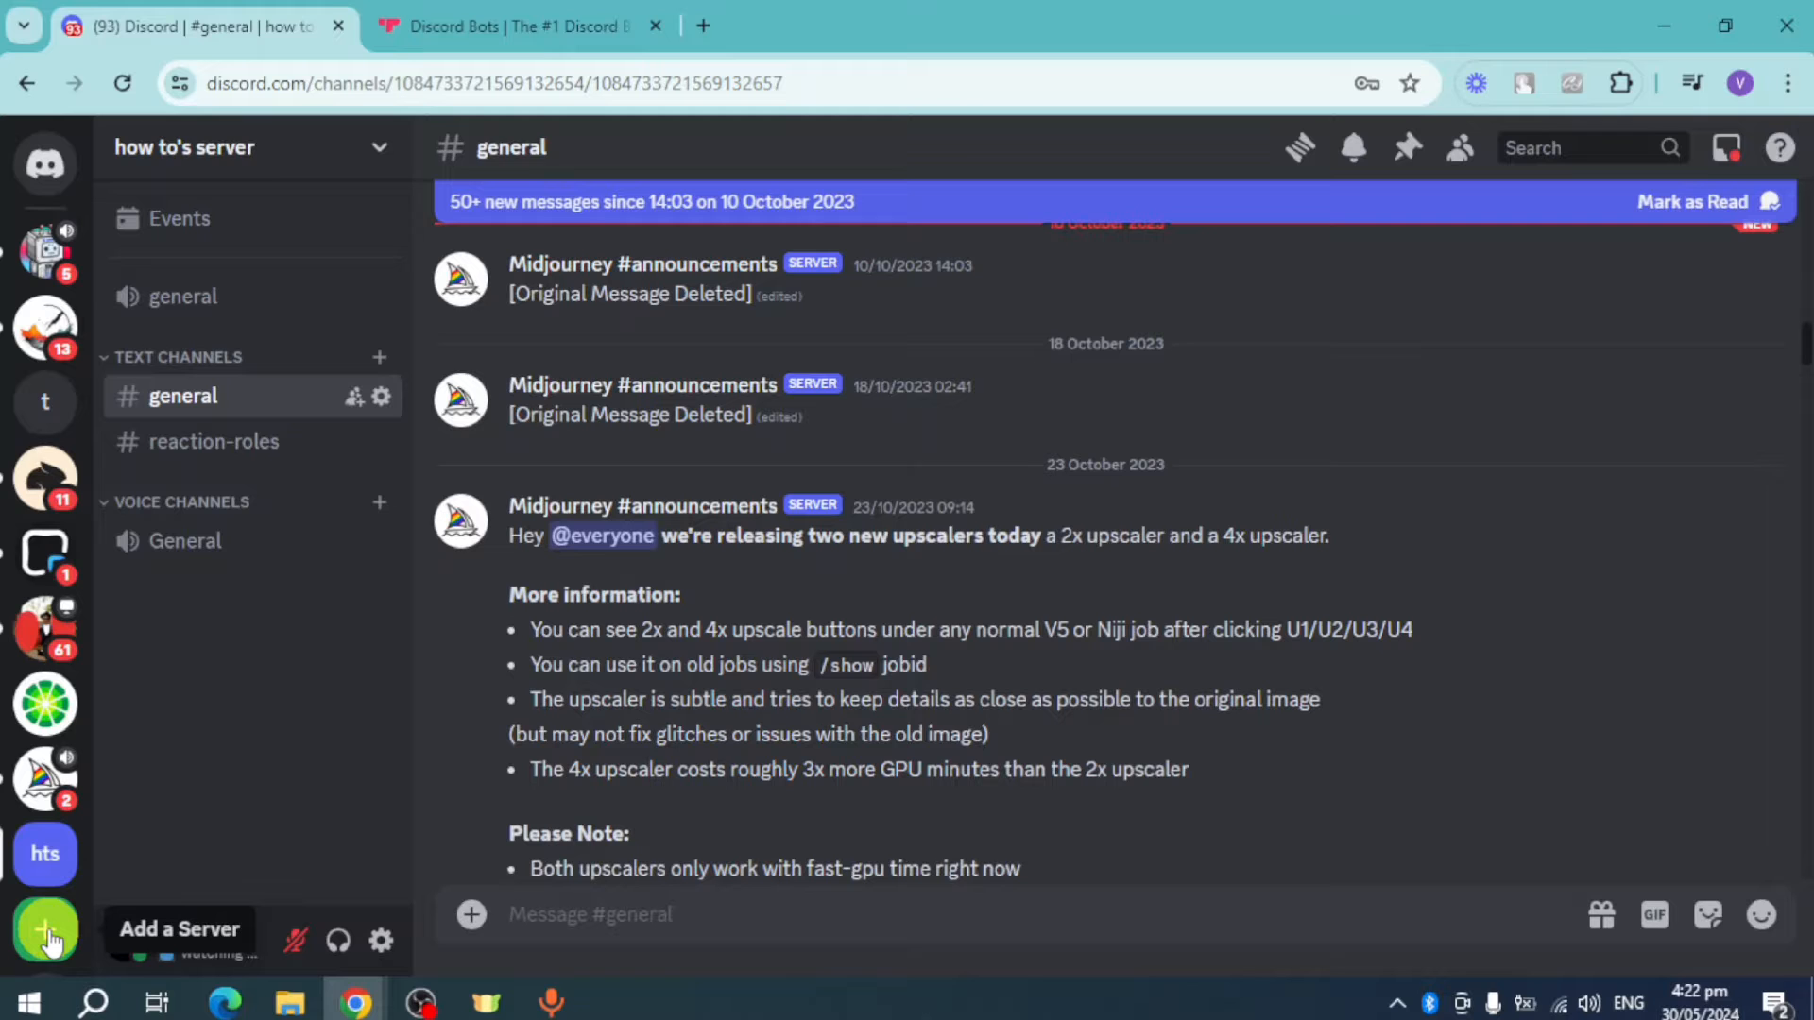
- Create a new server from scratch named 'music'
{"action": "left_click", "coordinate": [45, 927]}
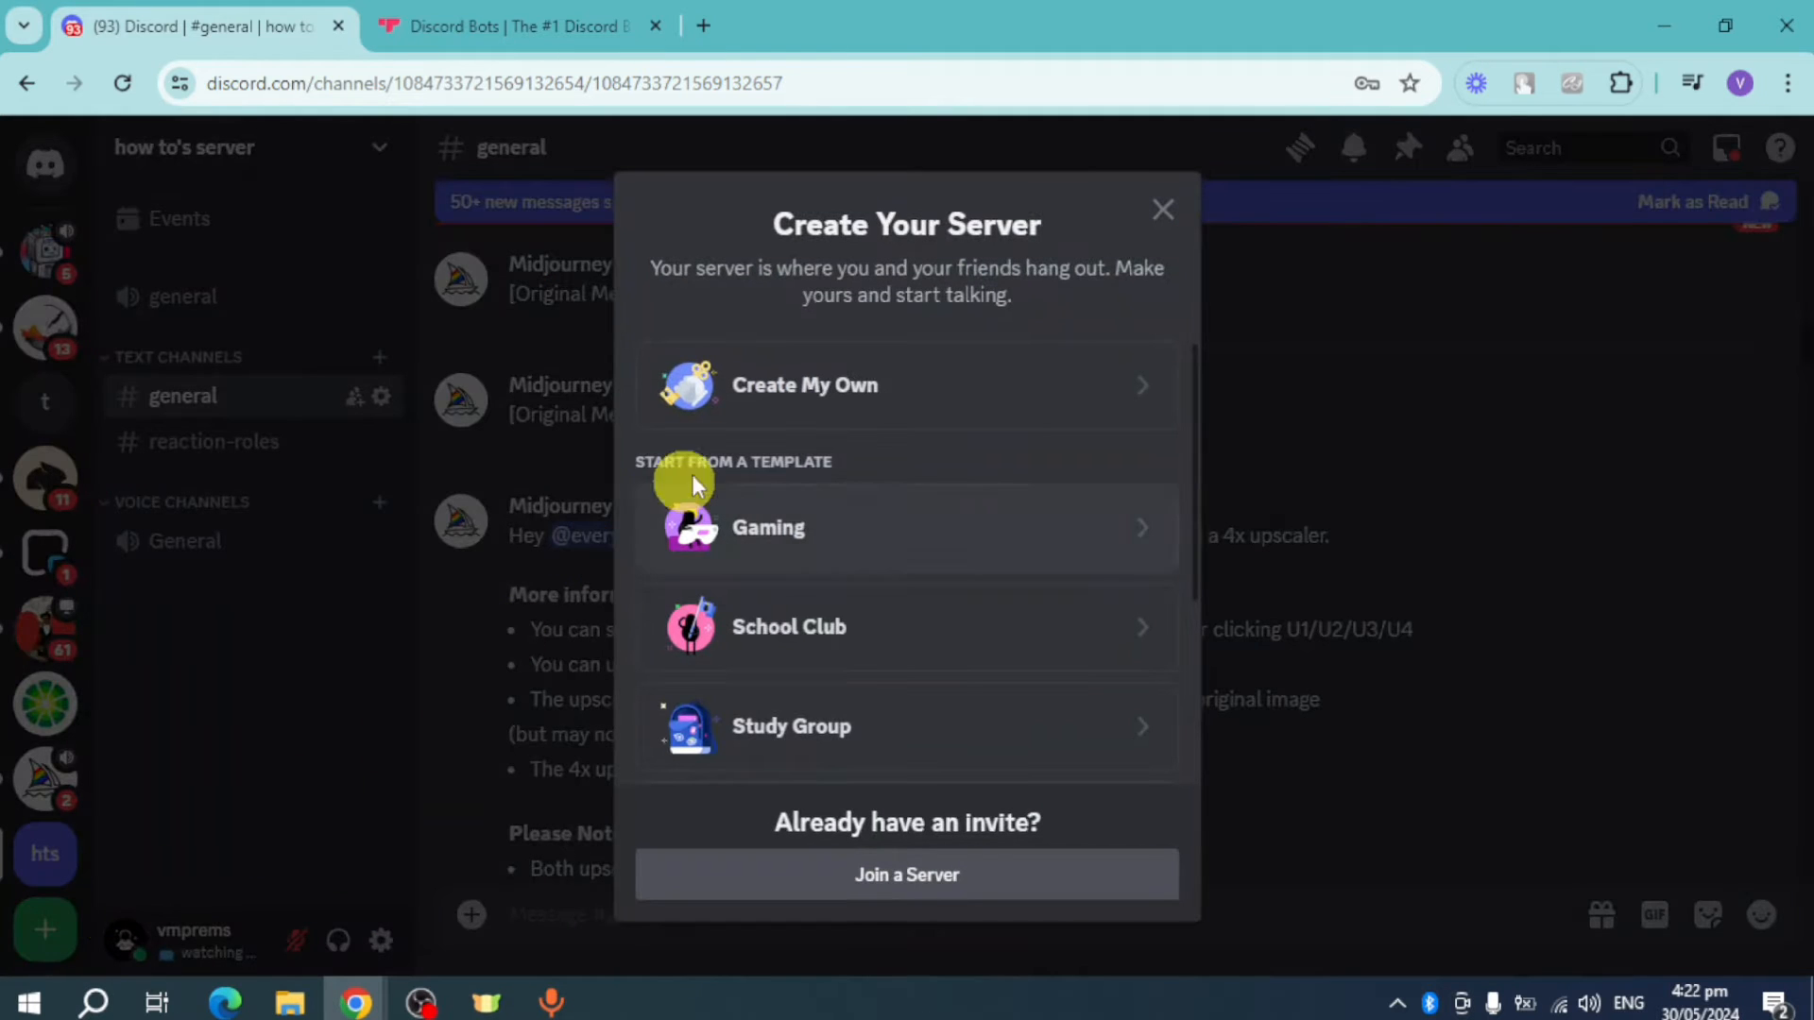
{"action": "left_click", "coordinate": [805, 385]}
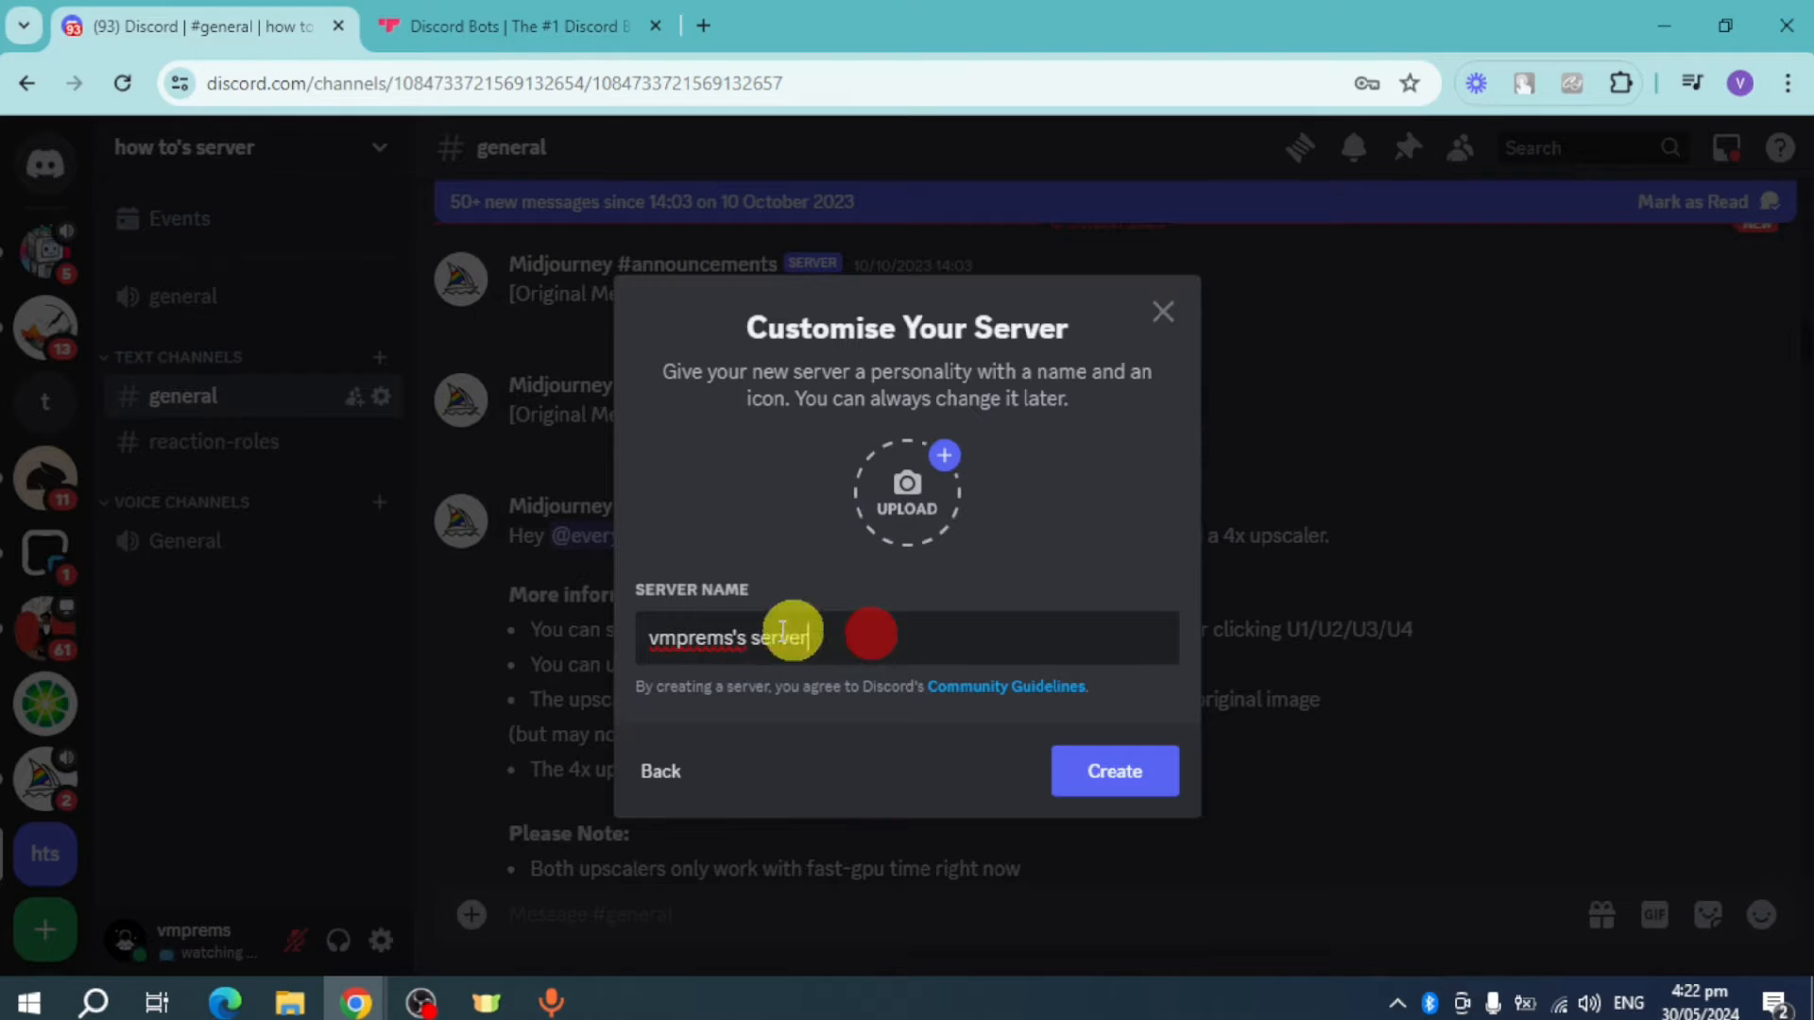
{"action": "type", "text": "music"}
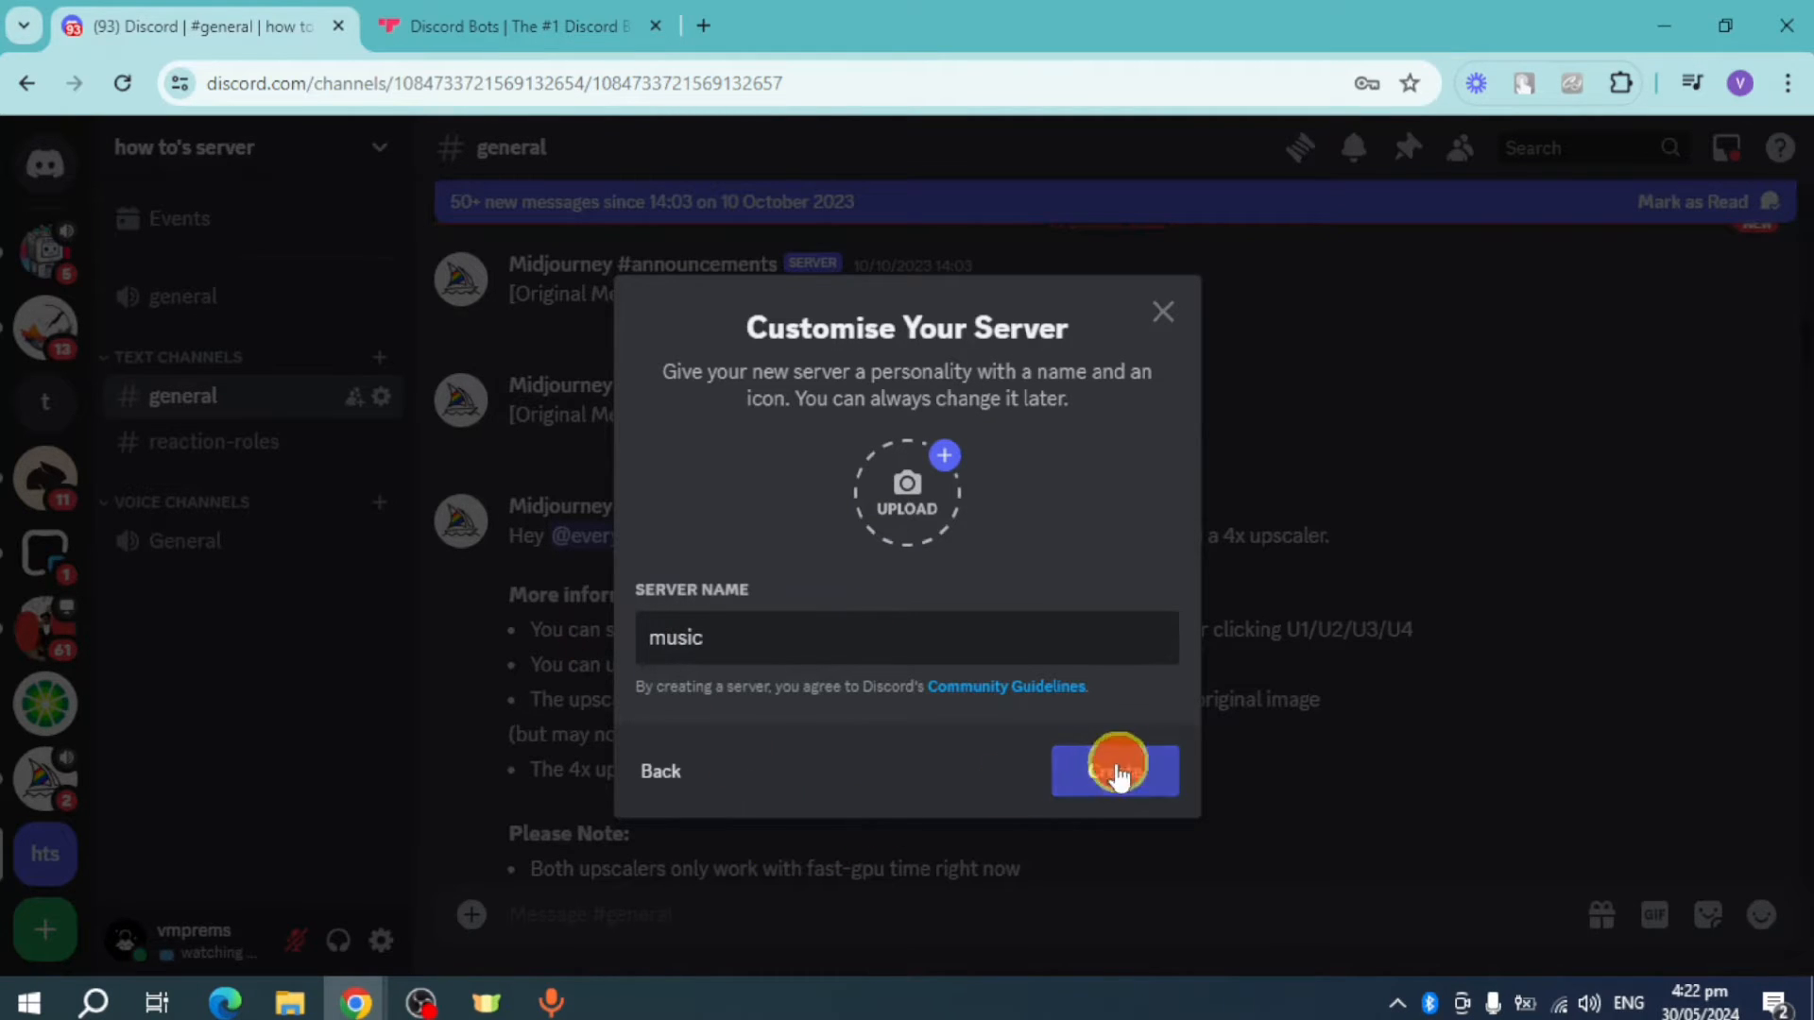
{"action": "left_click", "coordinate": [1115, 771]}
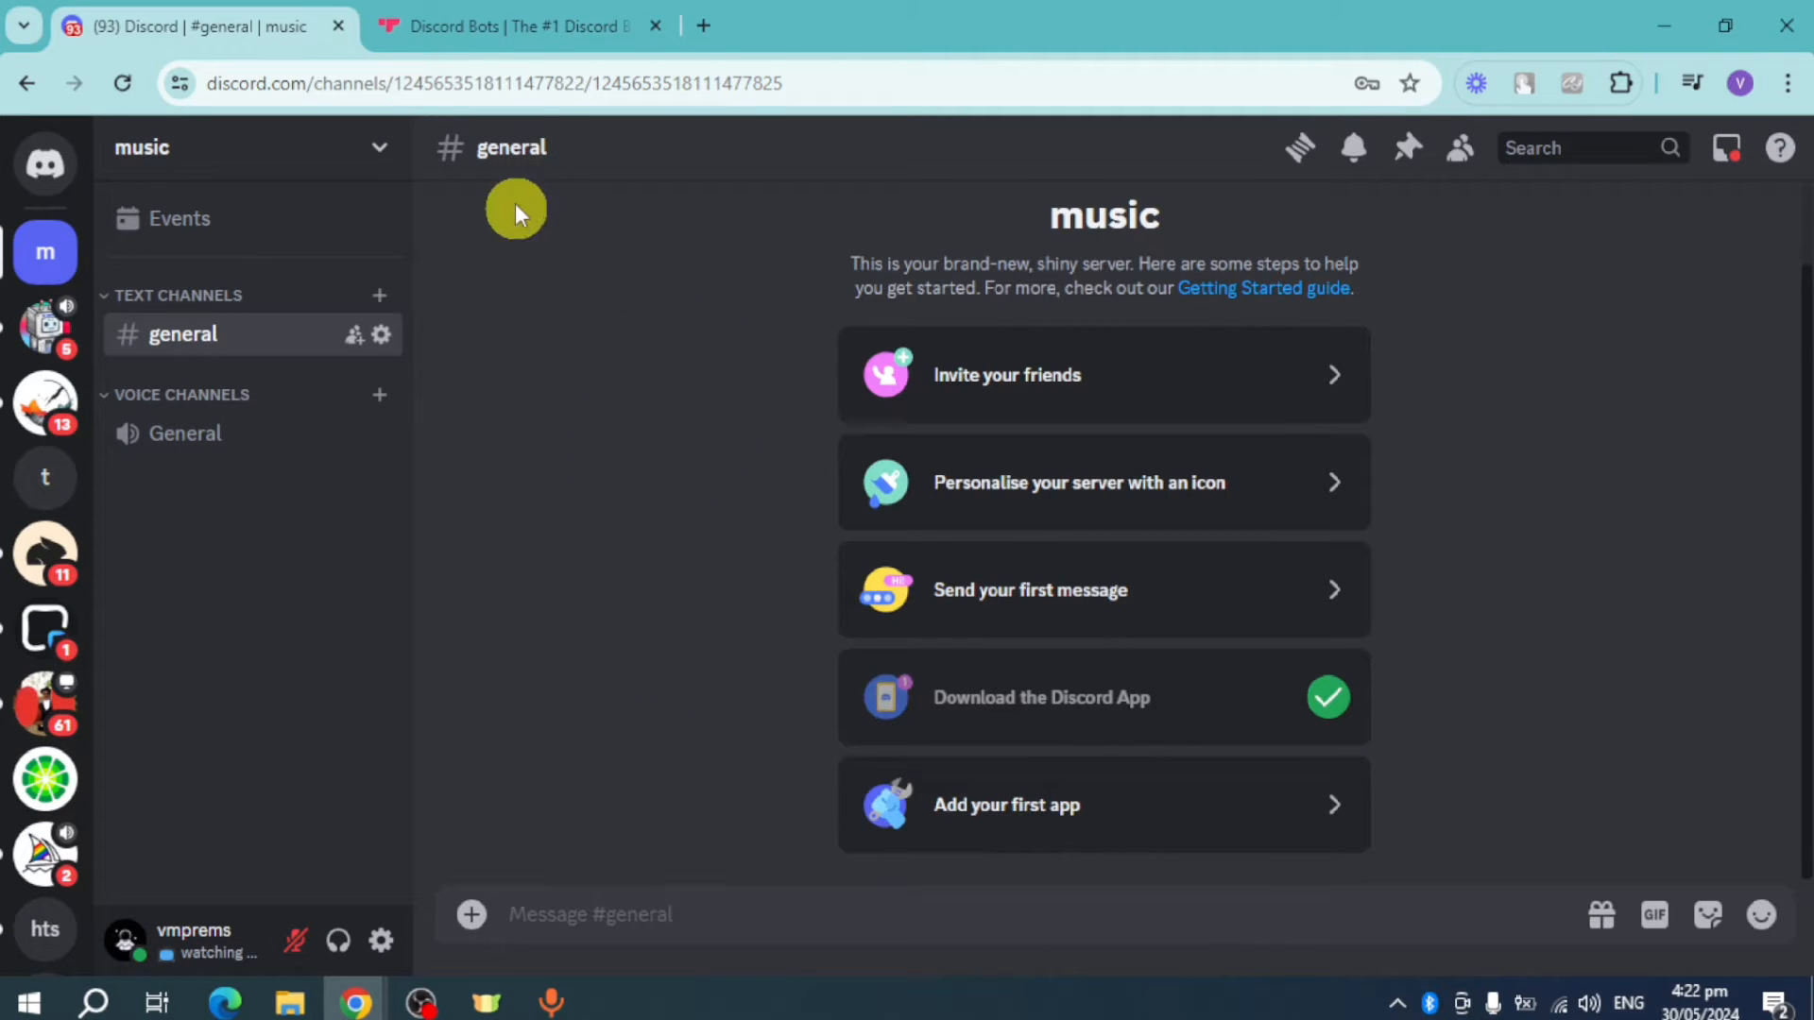
- Search Top.gg for 'music' bots and scroll to Green-bot's listing
{"action": "left_click", "coordinate": [508, 25]}
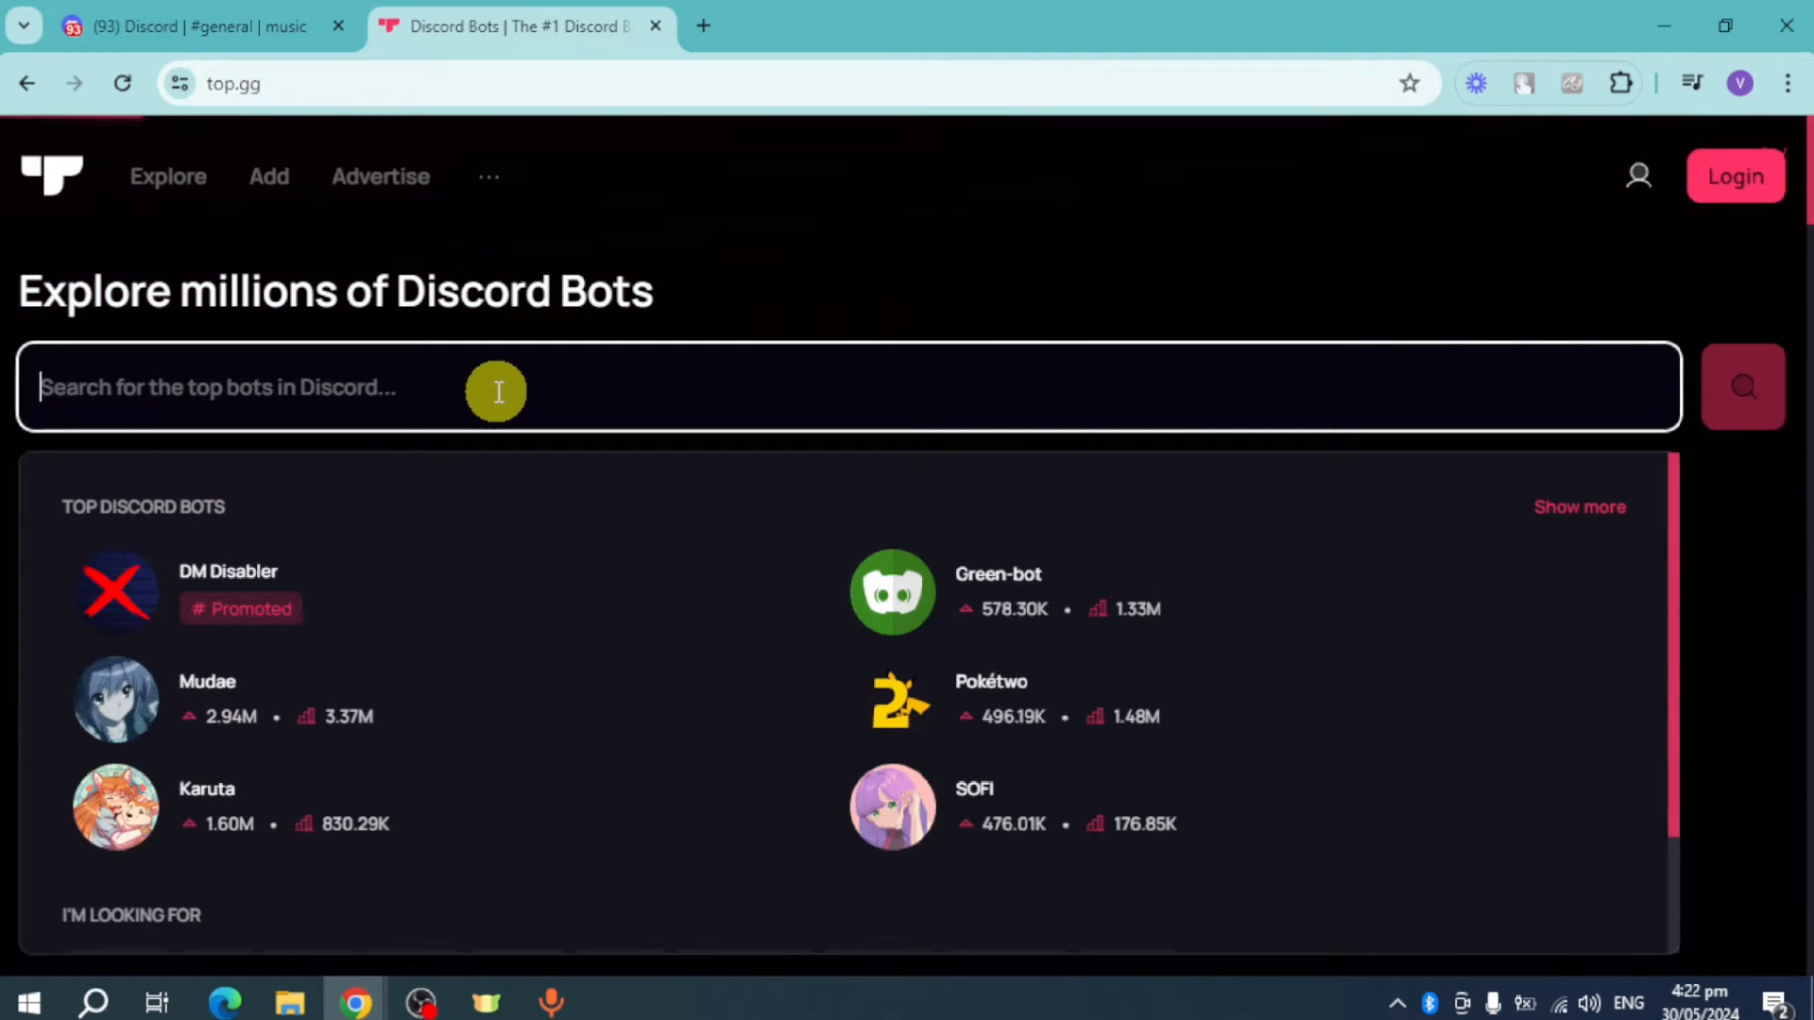
{"action": "type", "text": "music"}
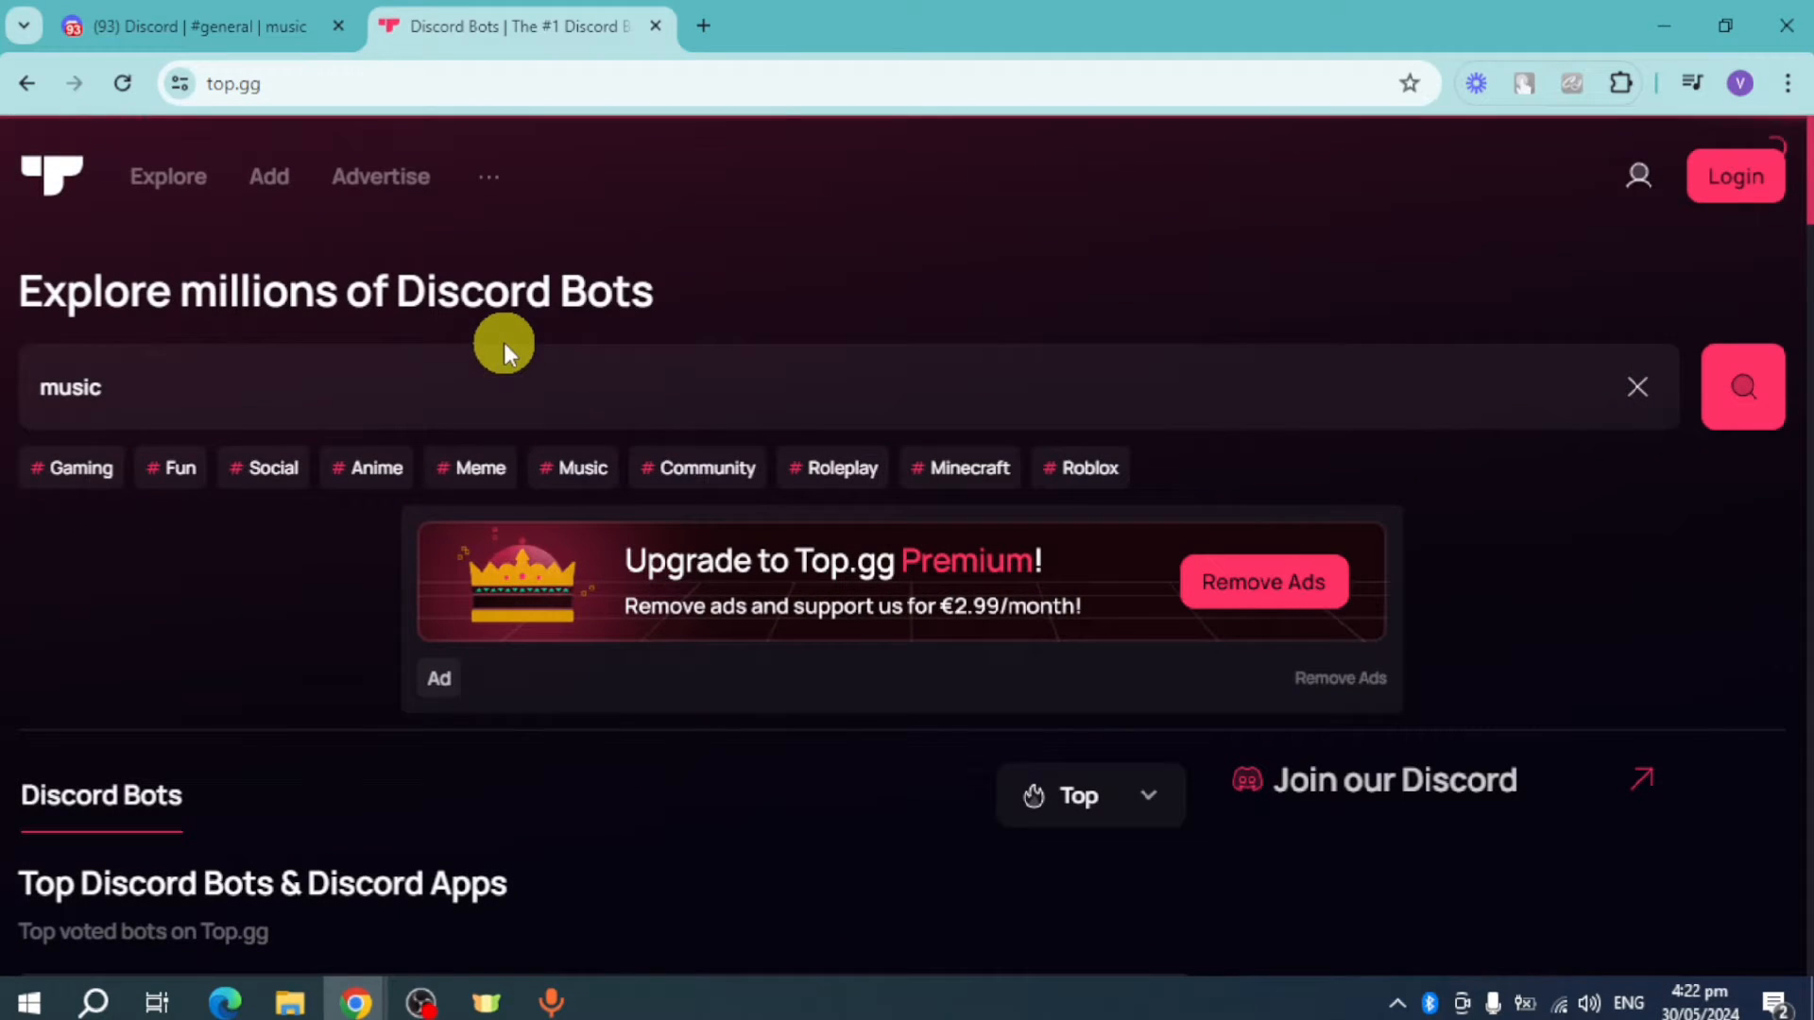
{"action": "left_click", "coordinate": [1740, 386]}
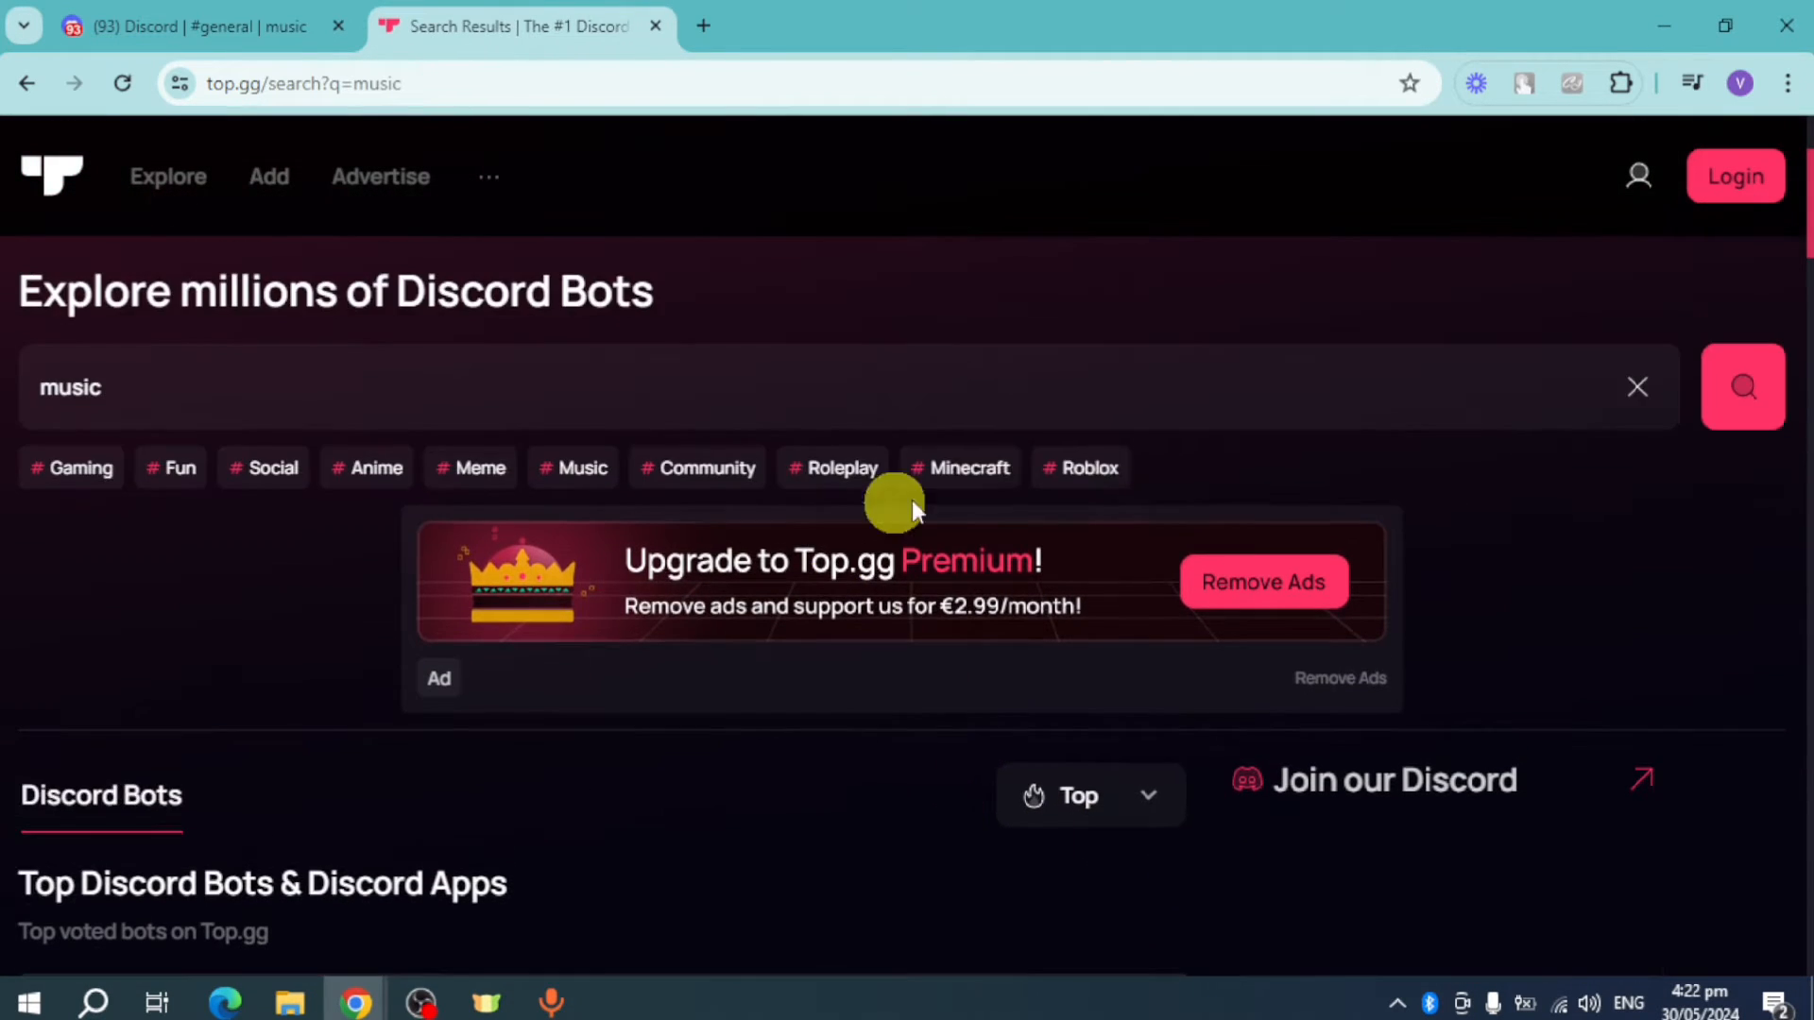
{"action": "left_click", "coordinate": [1740, 386]}
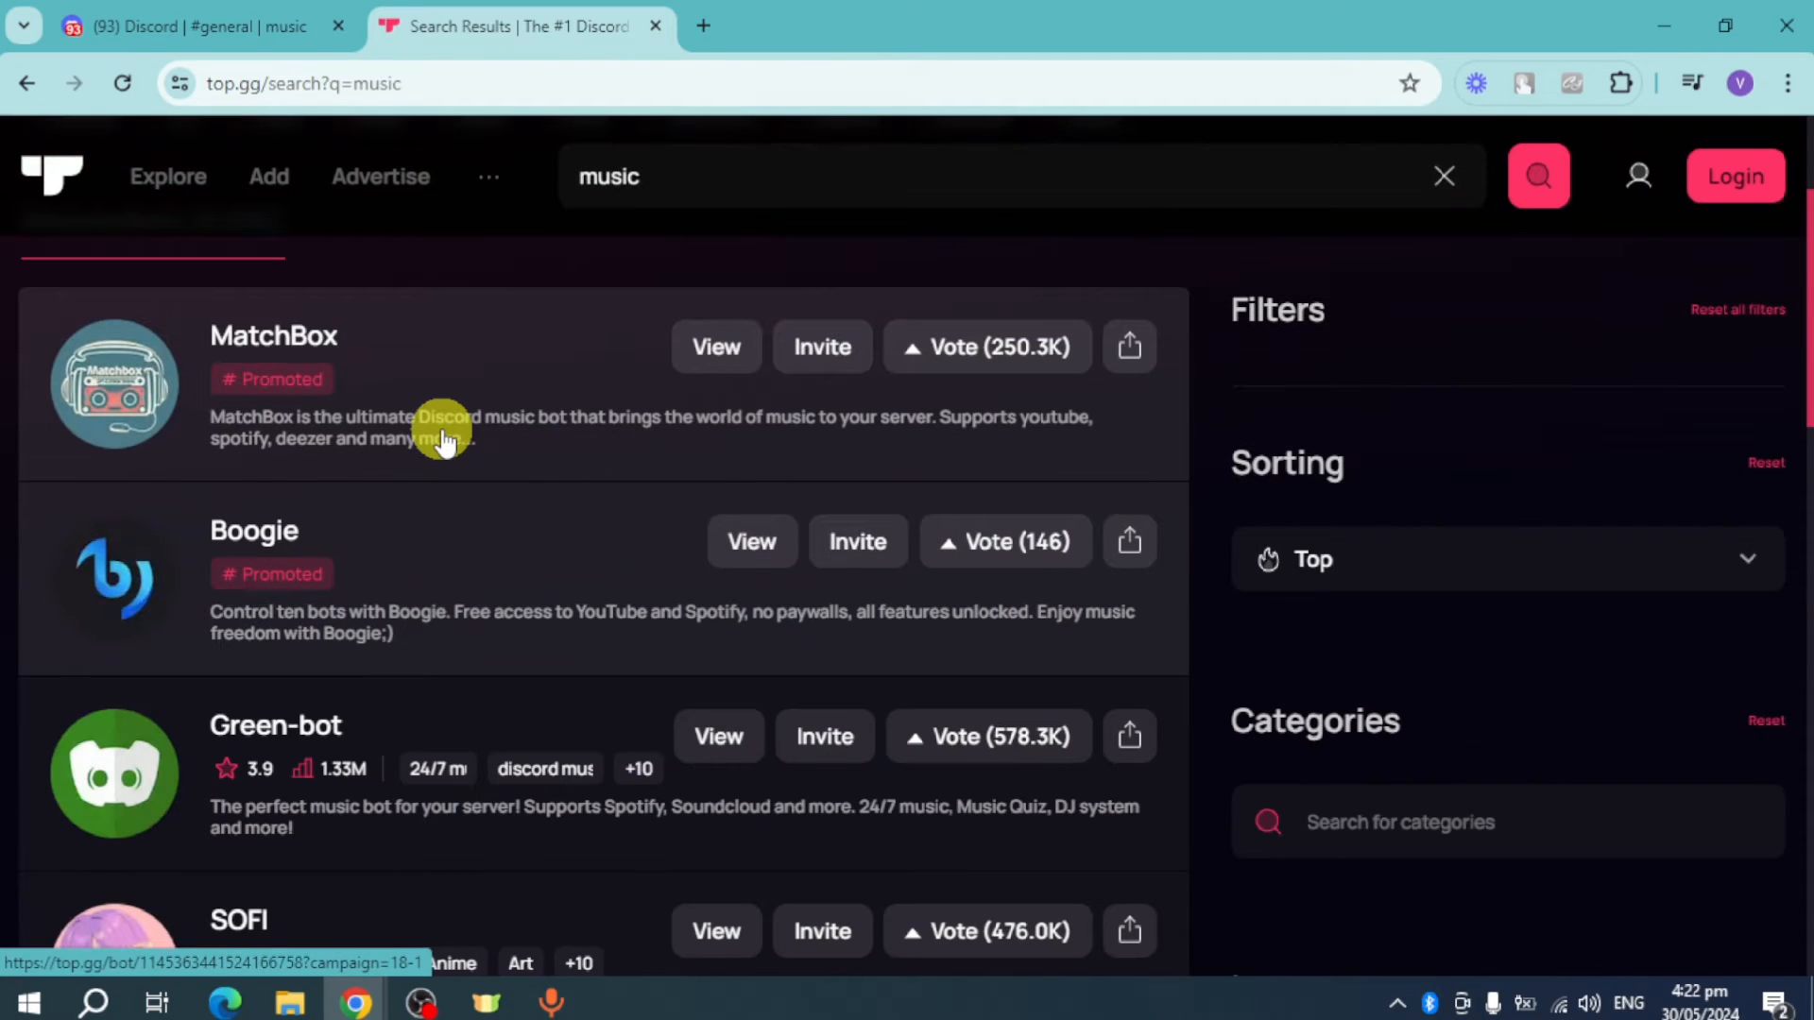
{"action": "mouse_move", "coordinate": [272, 399]}
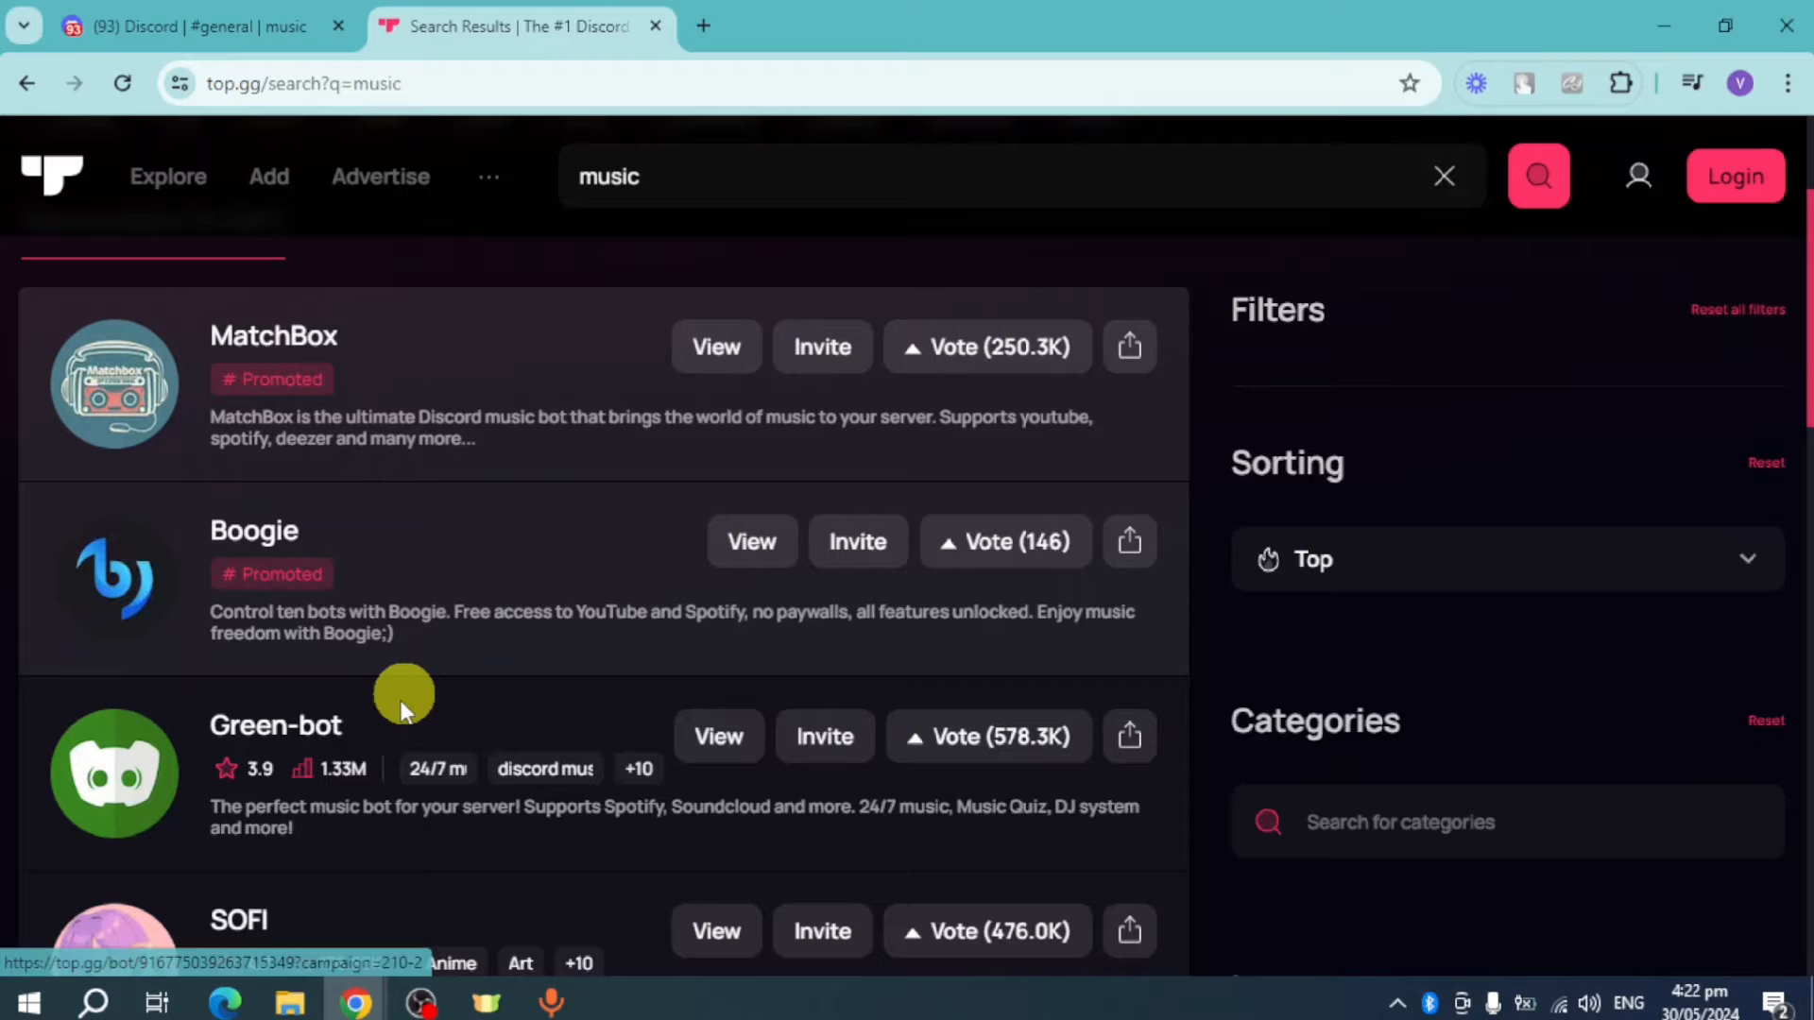
{"action": "scroll", "scroll_direction": "down", "scroll_amount": 3}
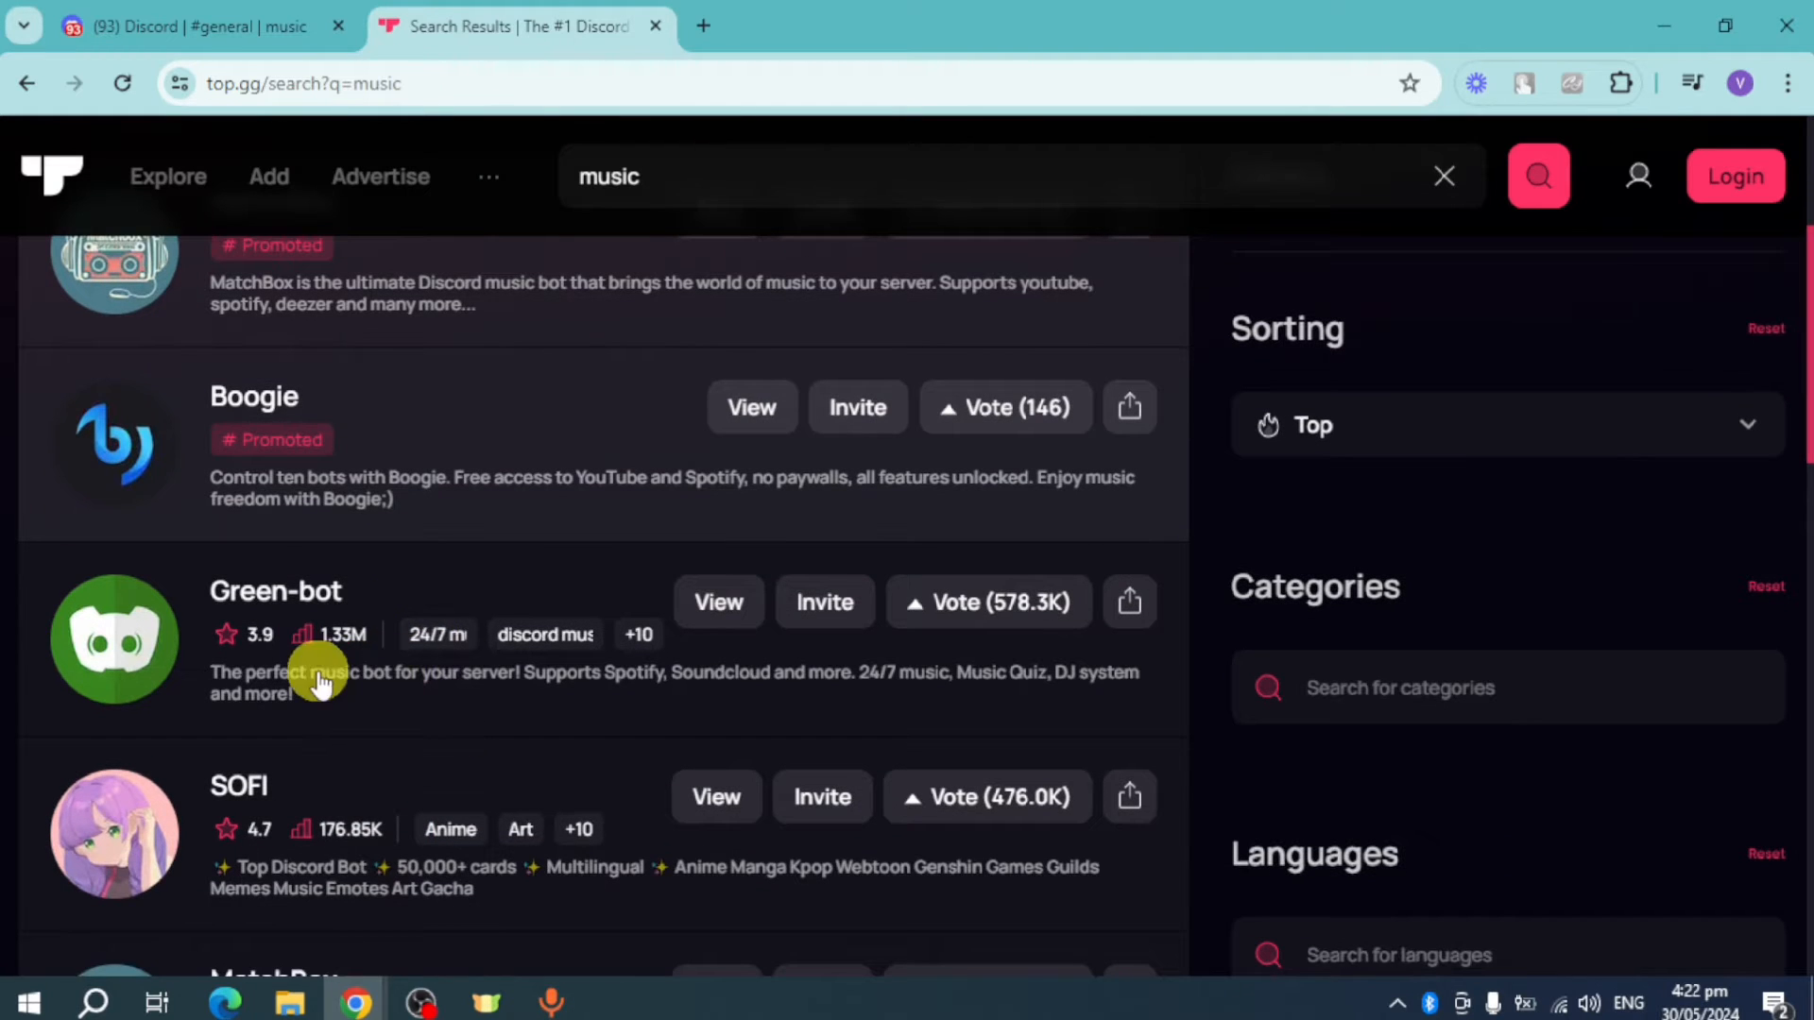
{"action": "mouse_move", "coordinate": [370, 688]}
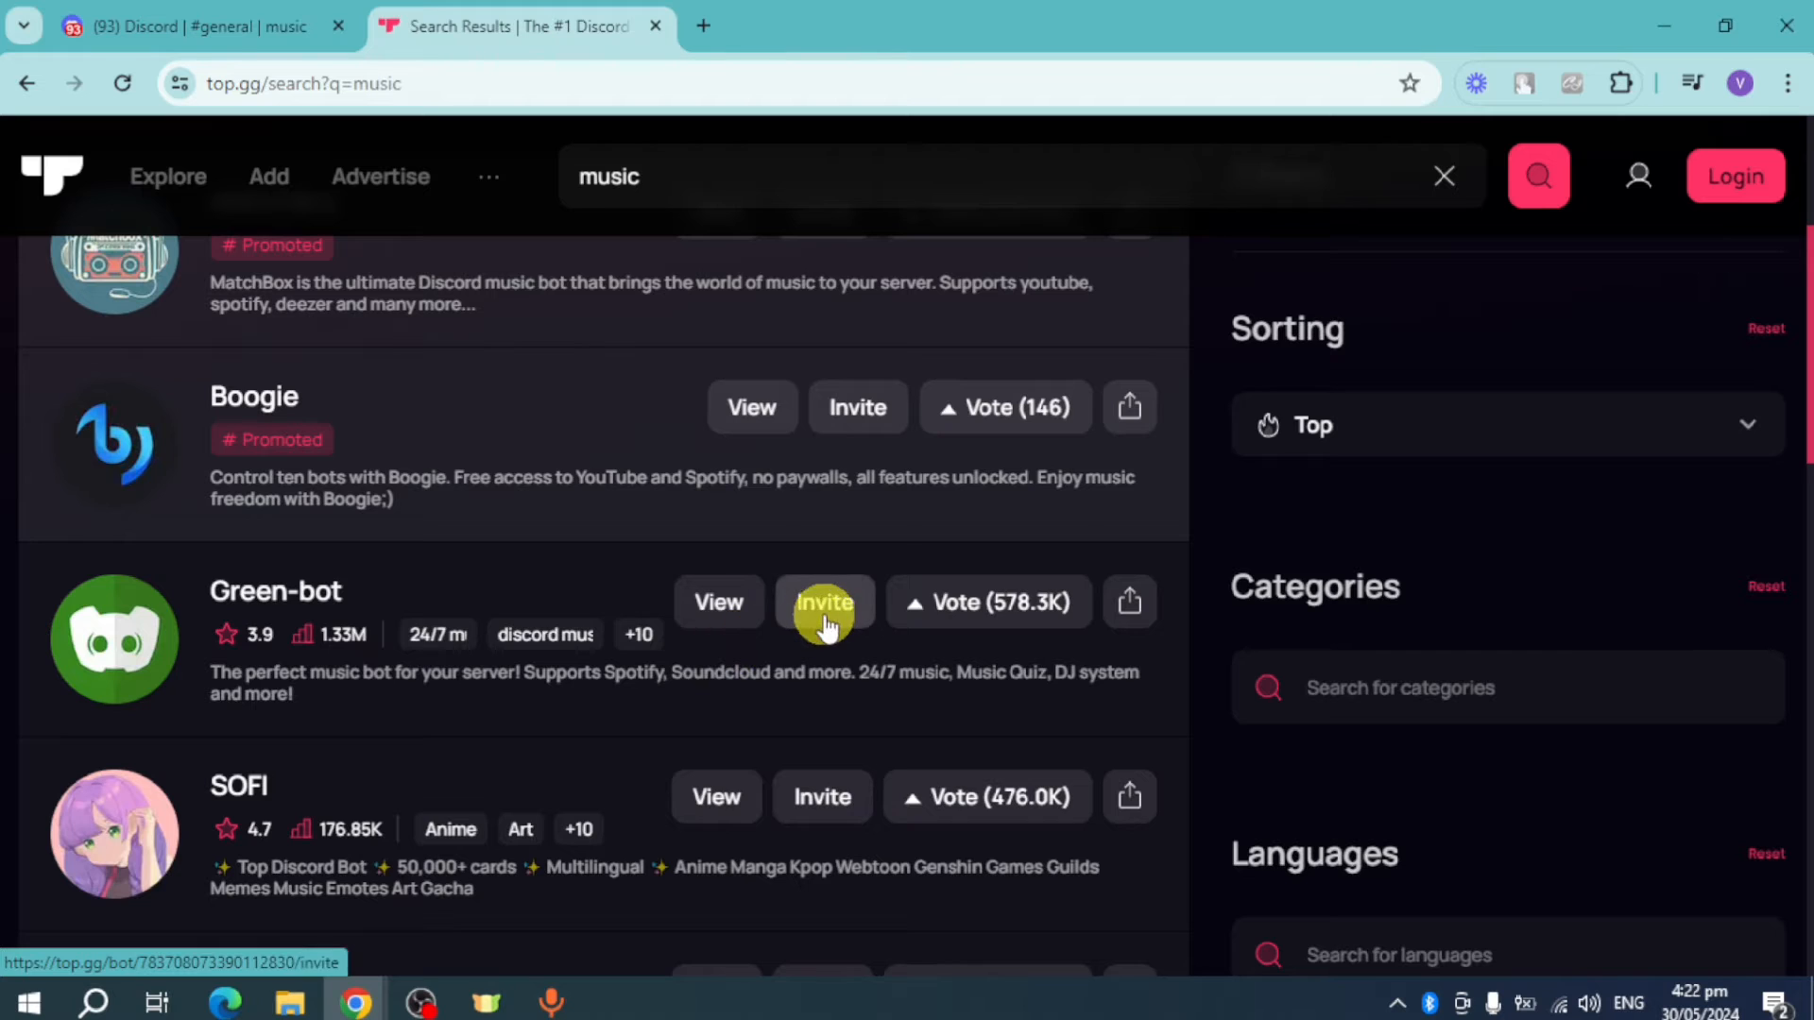
- Invite Green-bot, choosing the music server, and proceed to its permission list
{"action": "left_click", "coordinate": [823, 601]}
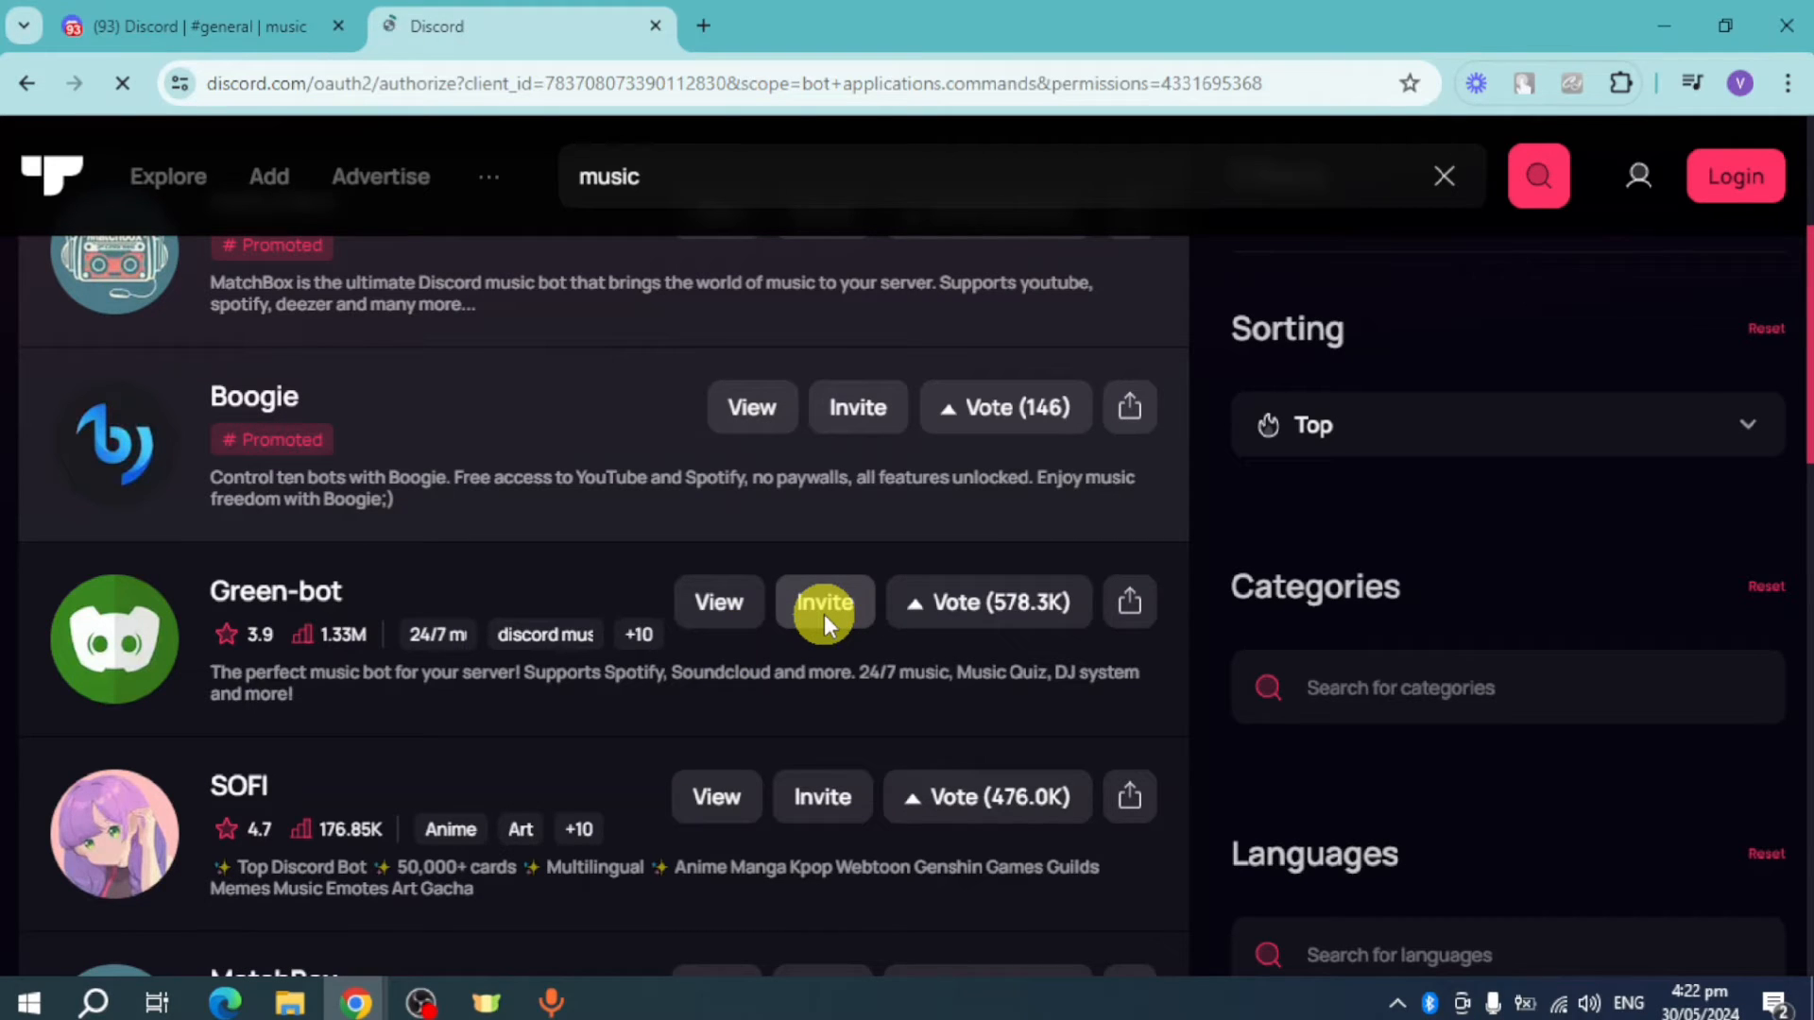
{"action": "left_click", "coordinate": [824, 601]}
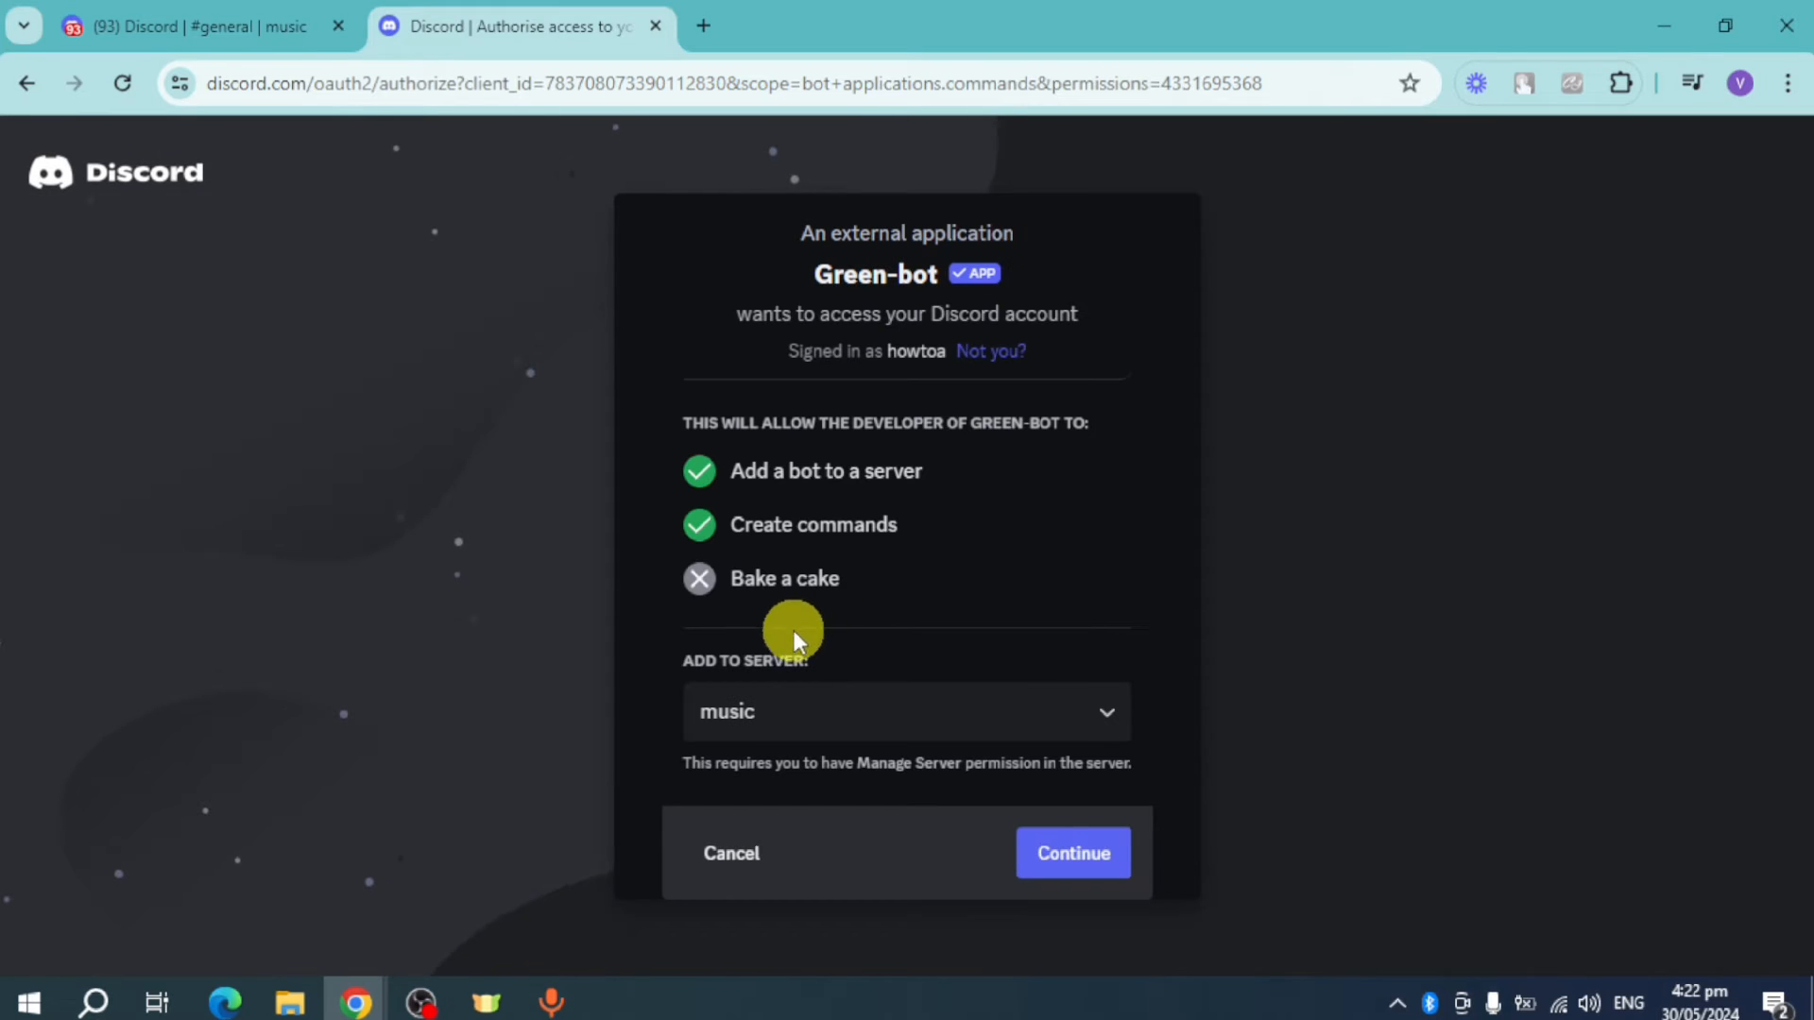
{"action": "mouse_move", "coordinate": [988, 718]}
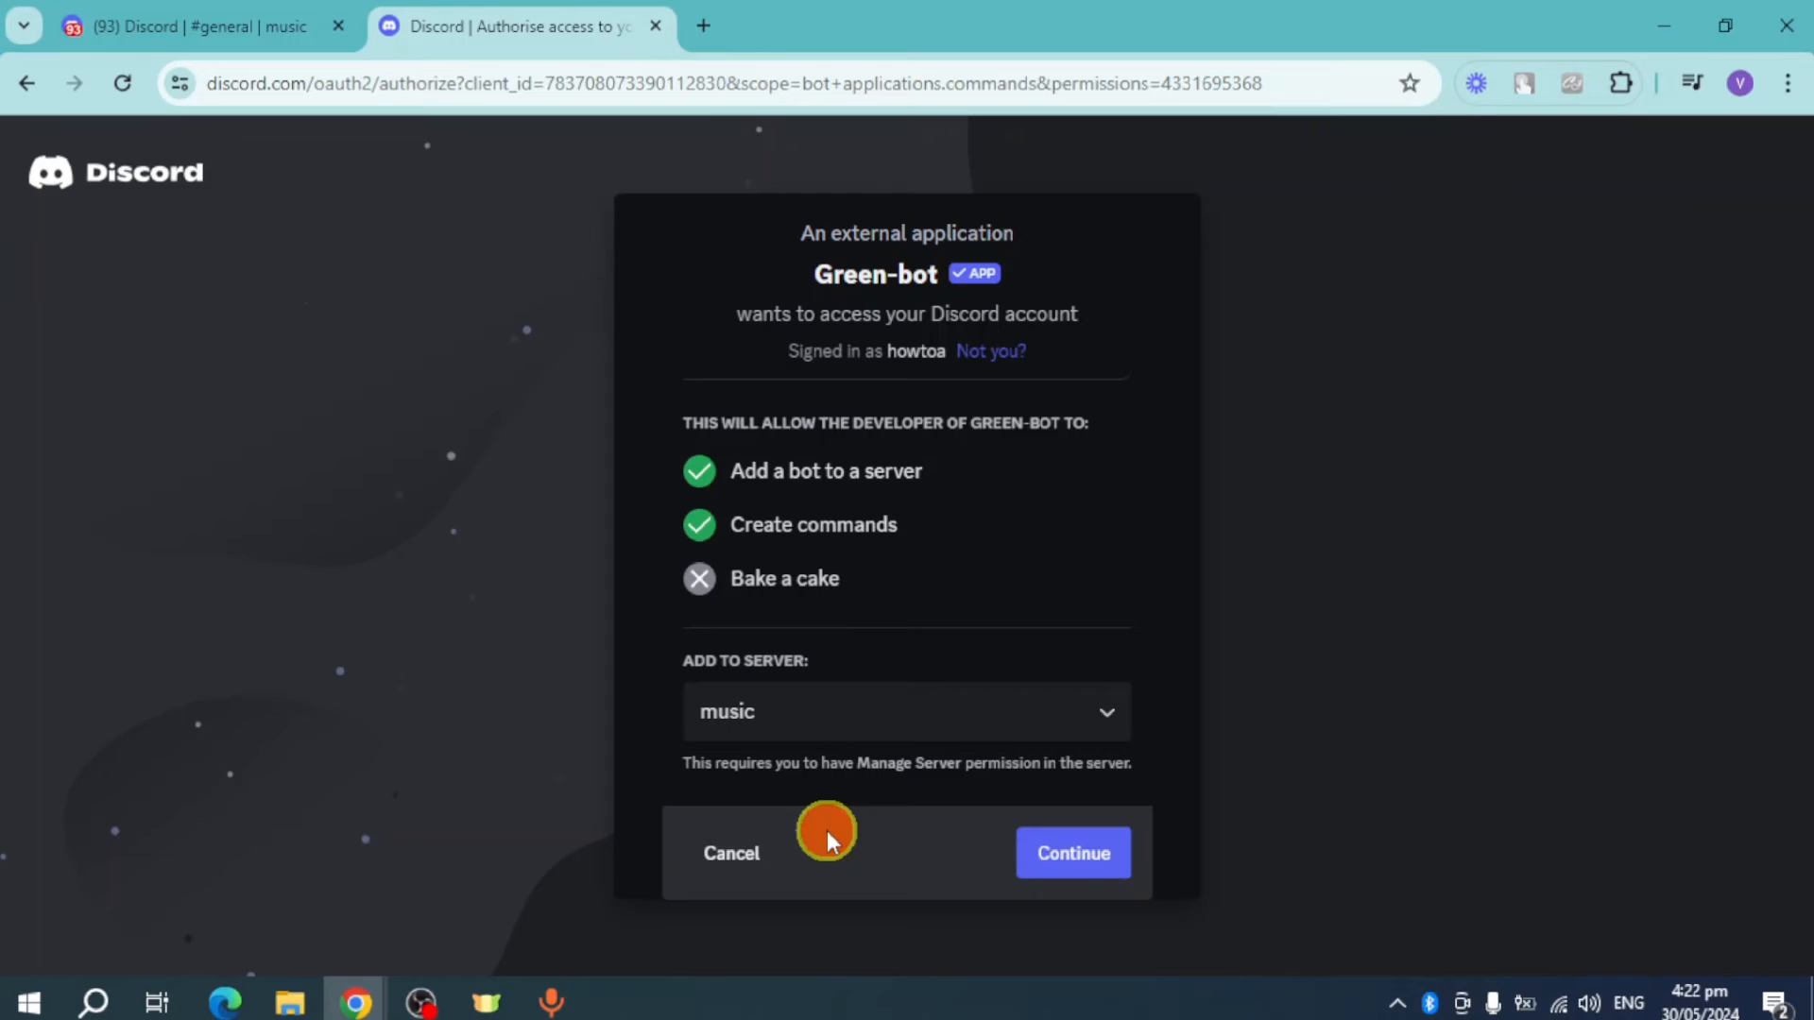
{"action": "left_click", "coordinate": [1070, 852]}
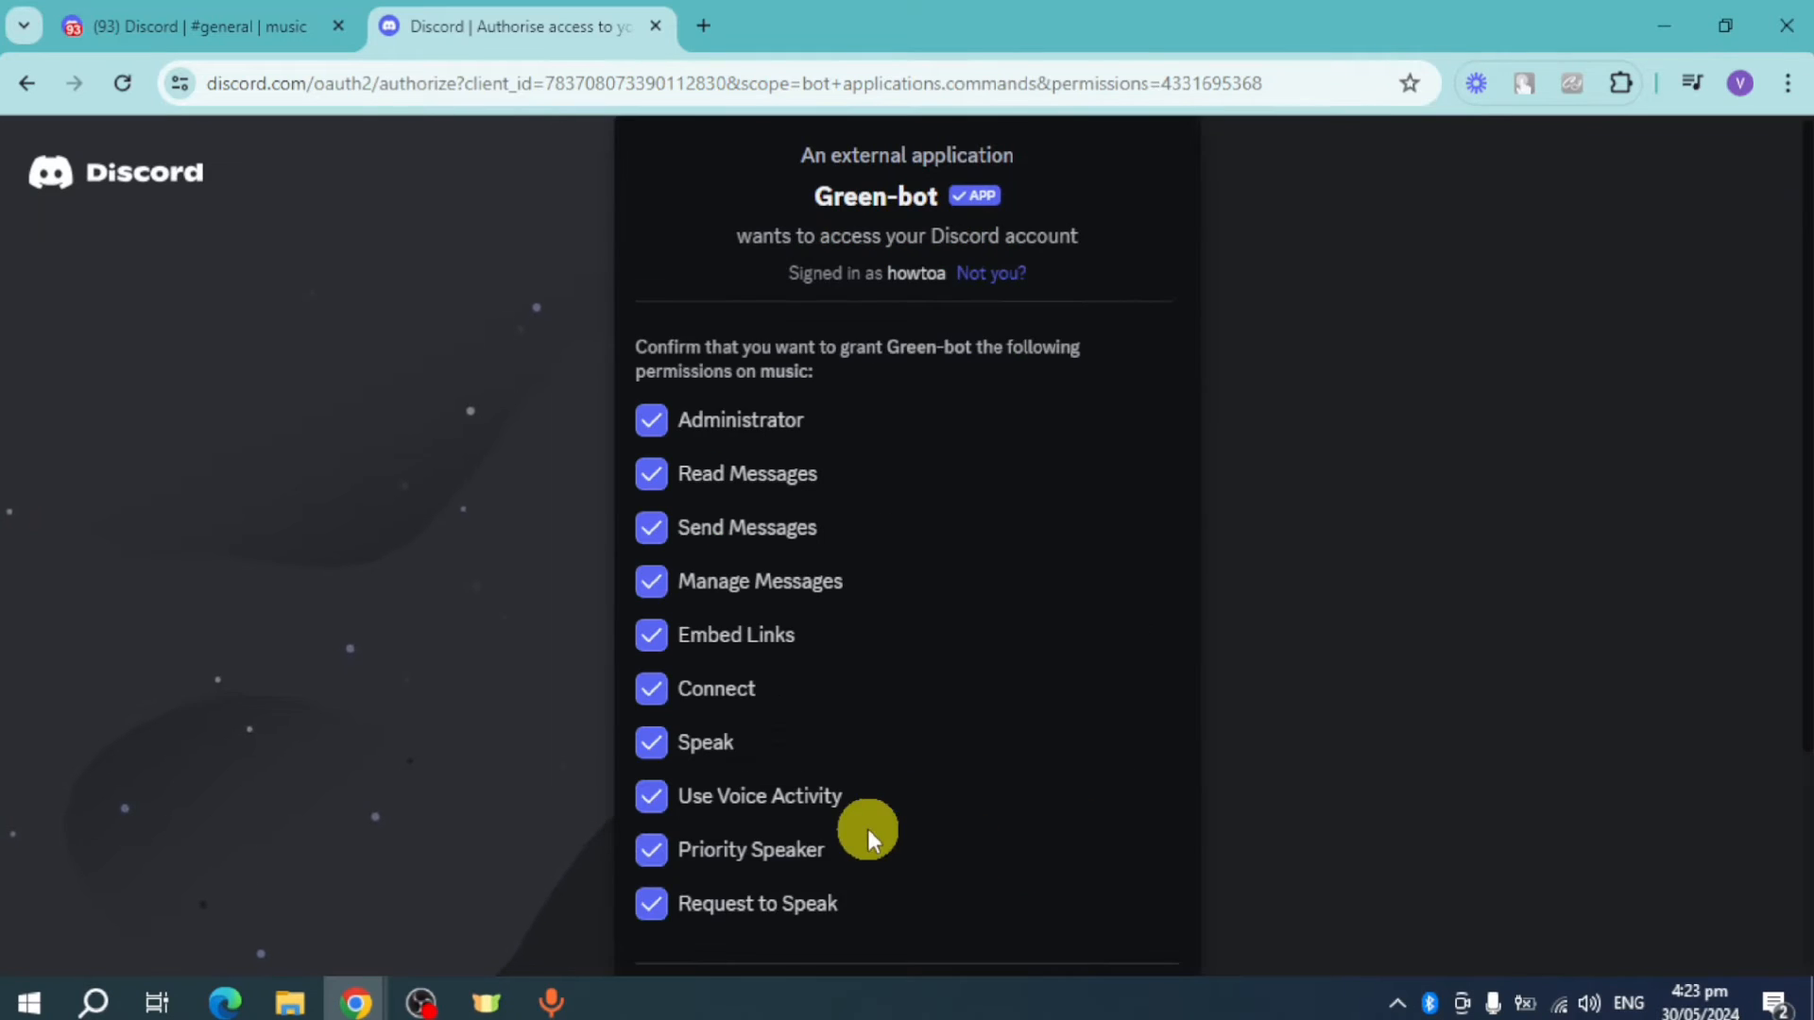
{"action": "scroll", "scroll_direction": "down", "scroll_amount": 3}
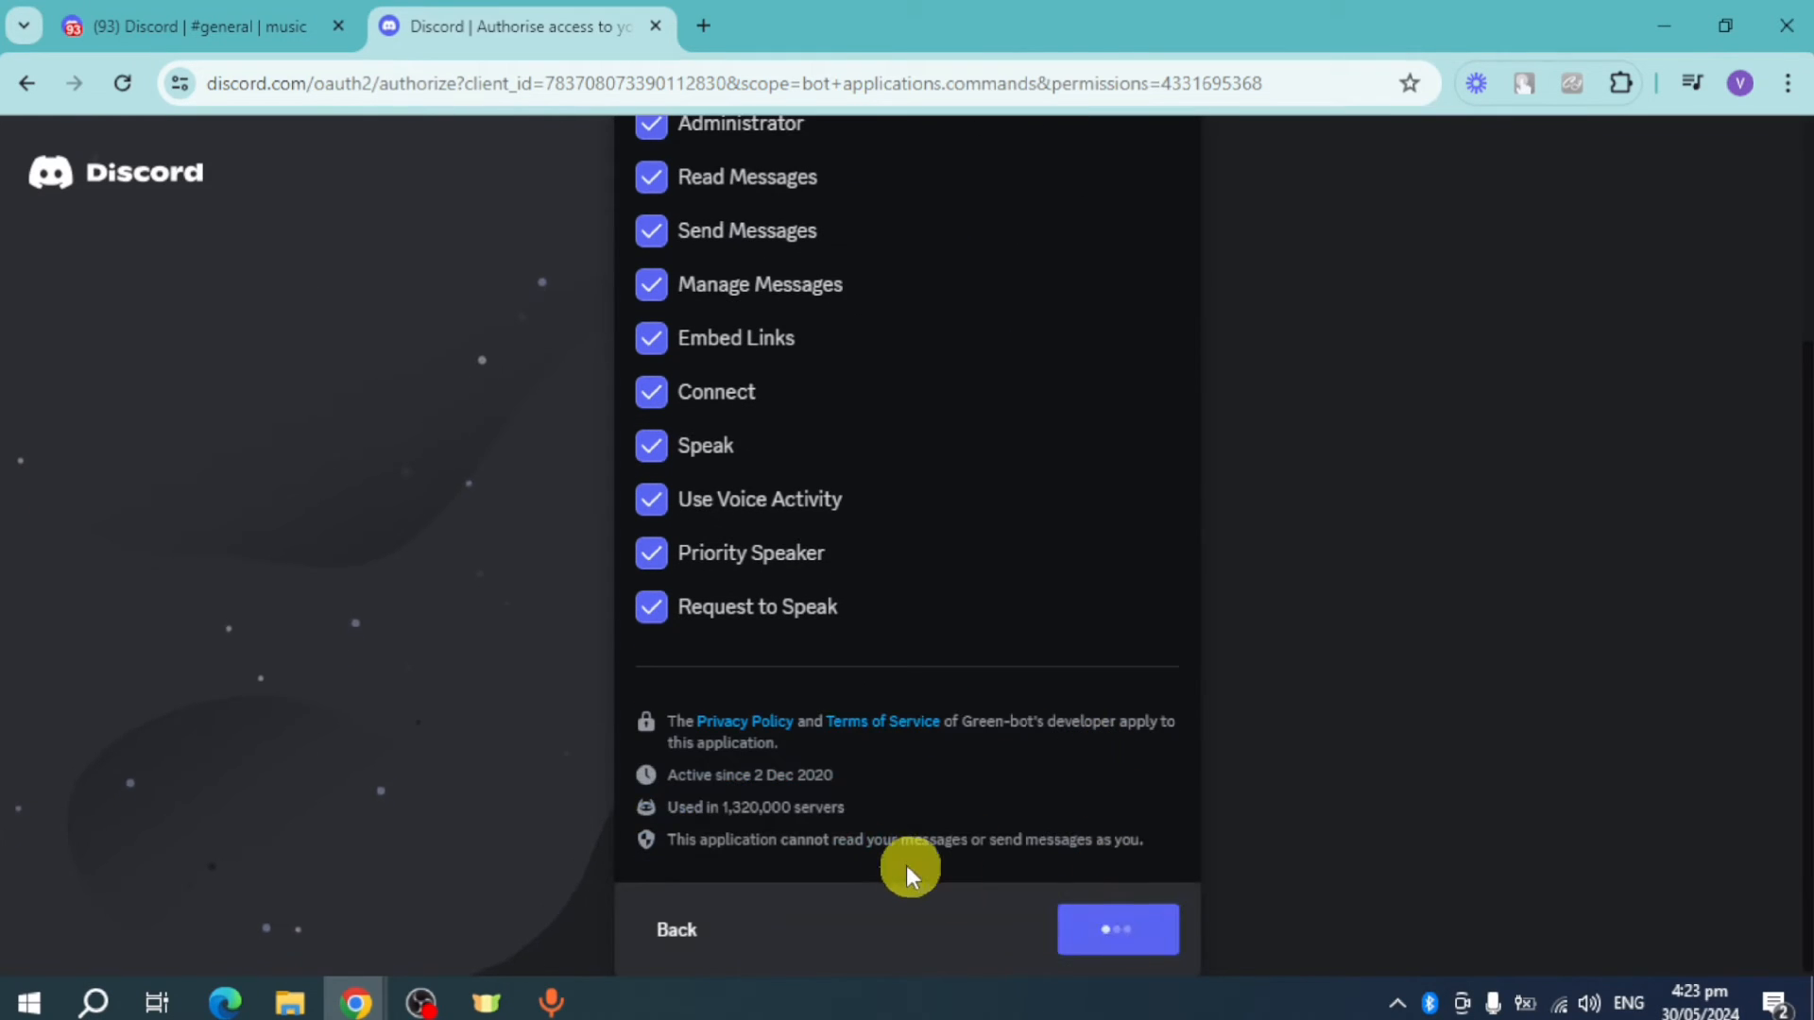
- Authorise Green-bot for the music server and pass the hCaptcha human check
{"action": "left_click", "coordinate": [1116, 930]}
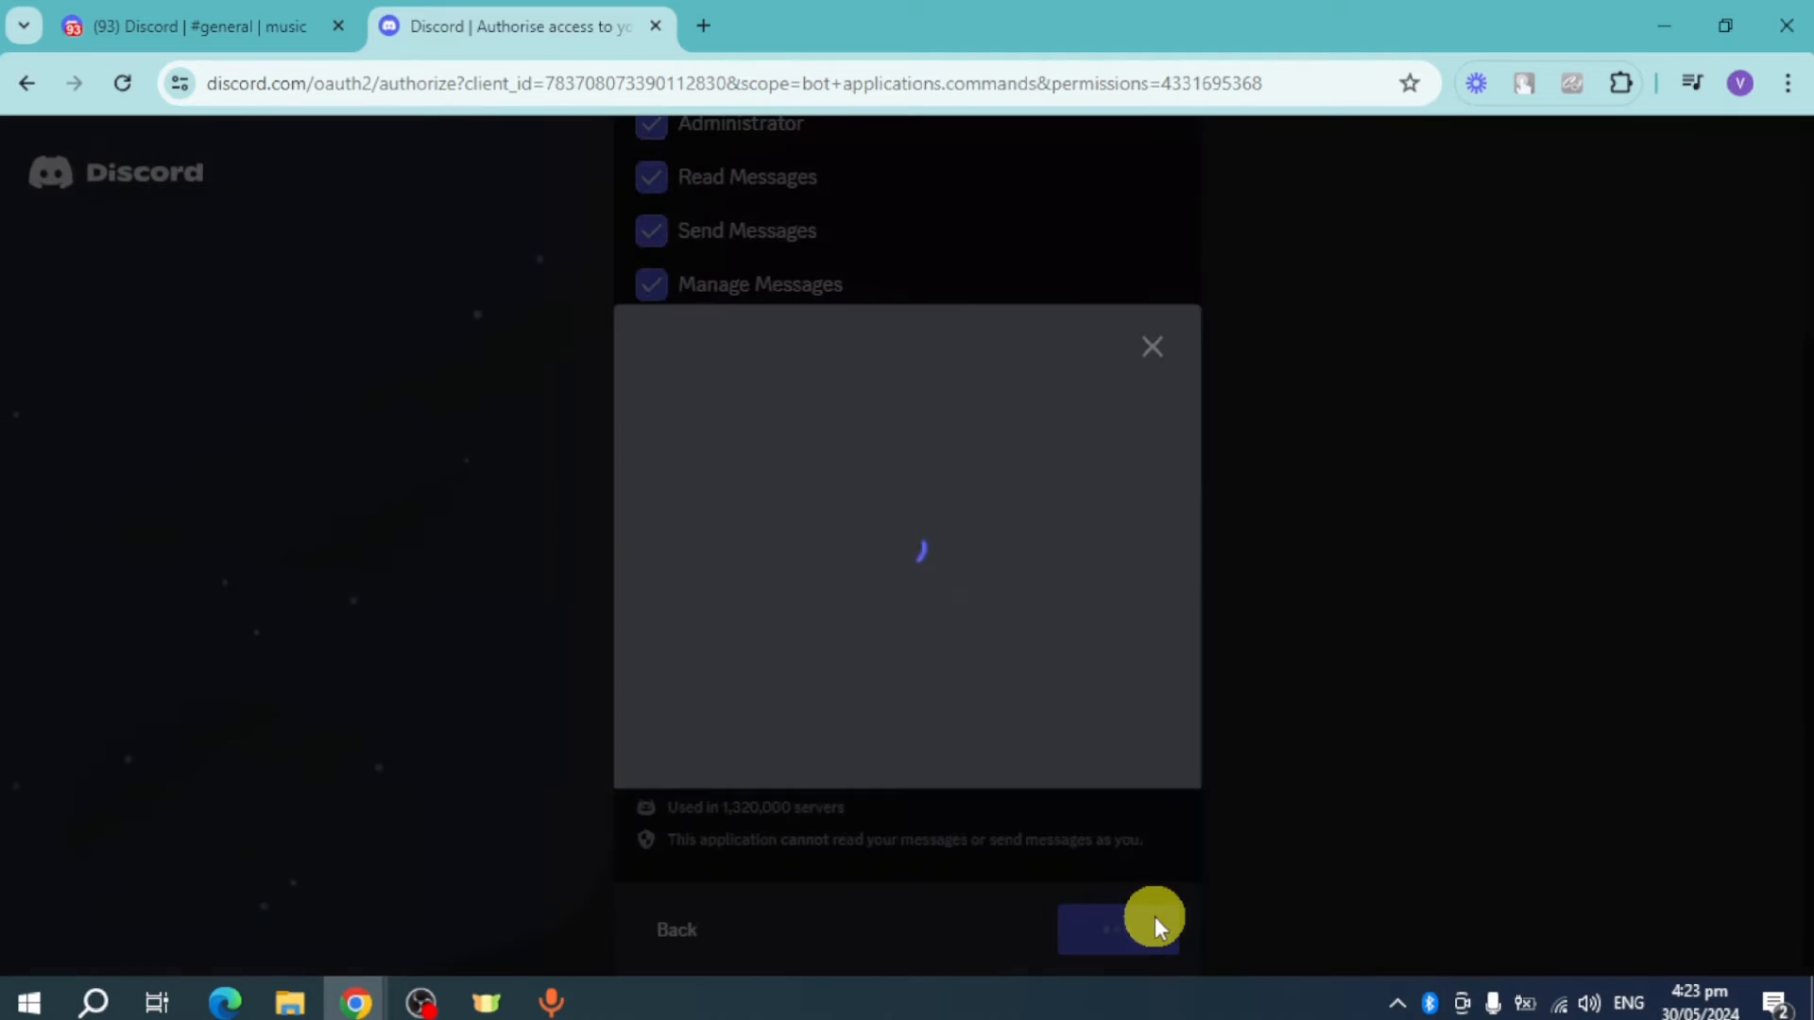
{"action": "left_click", "coordinate": [1117, 929]}
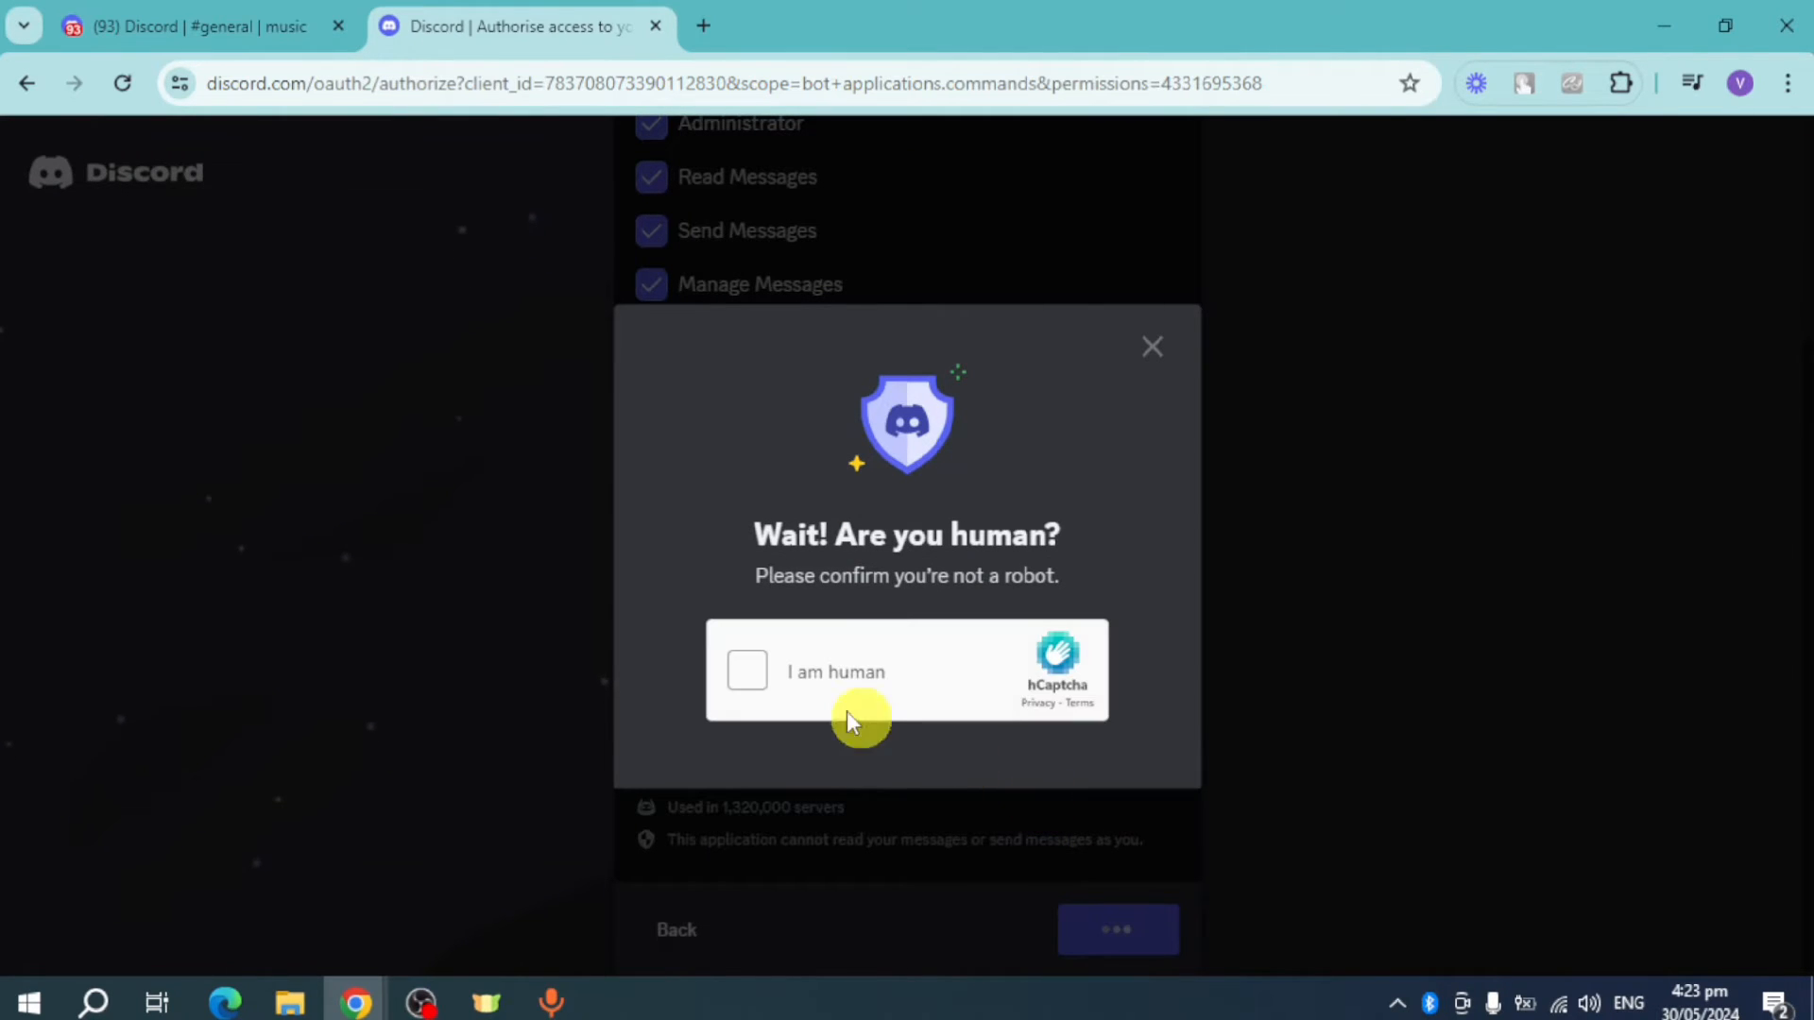
{"action": "left_click", "coordinate": [747, 670]}
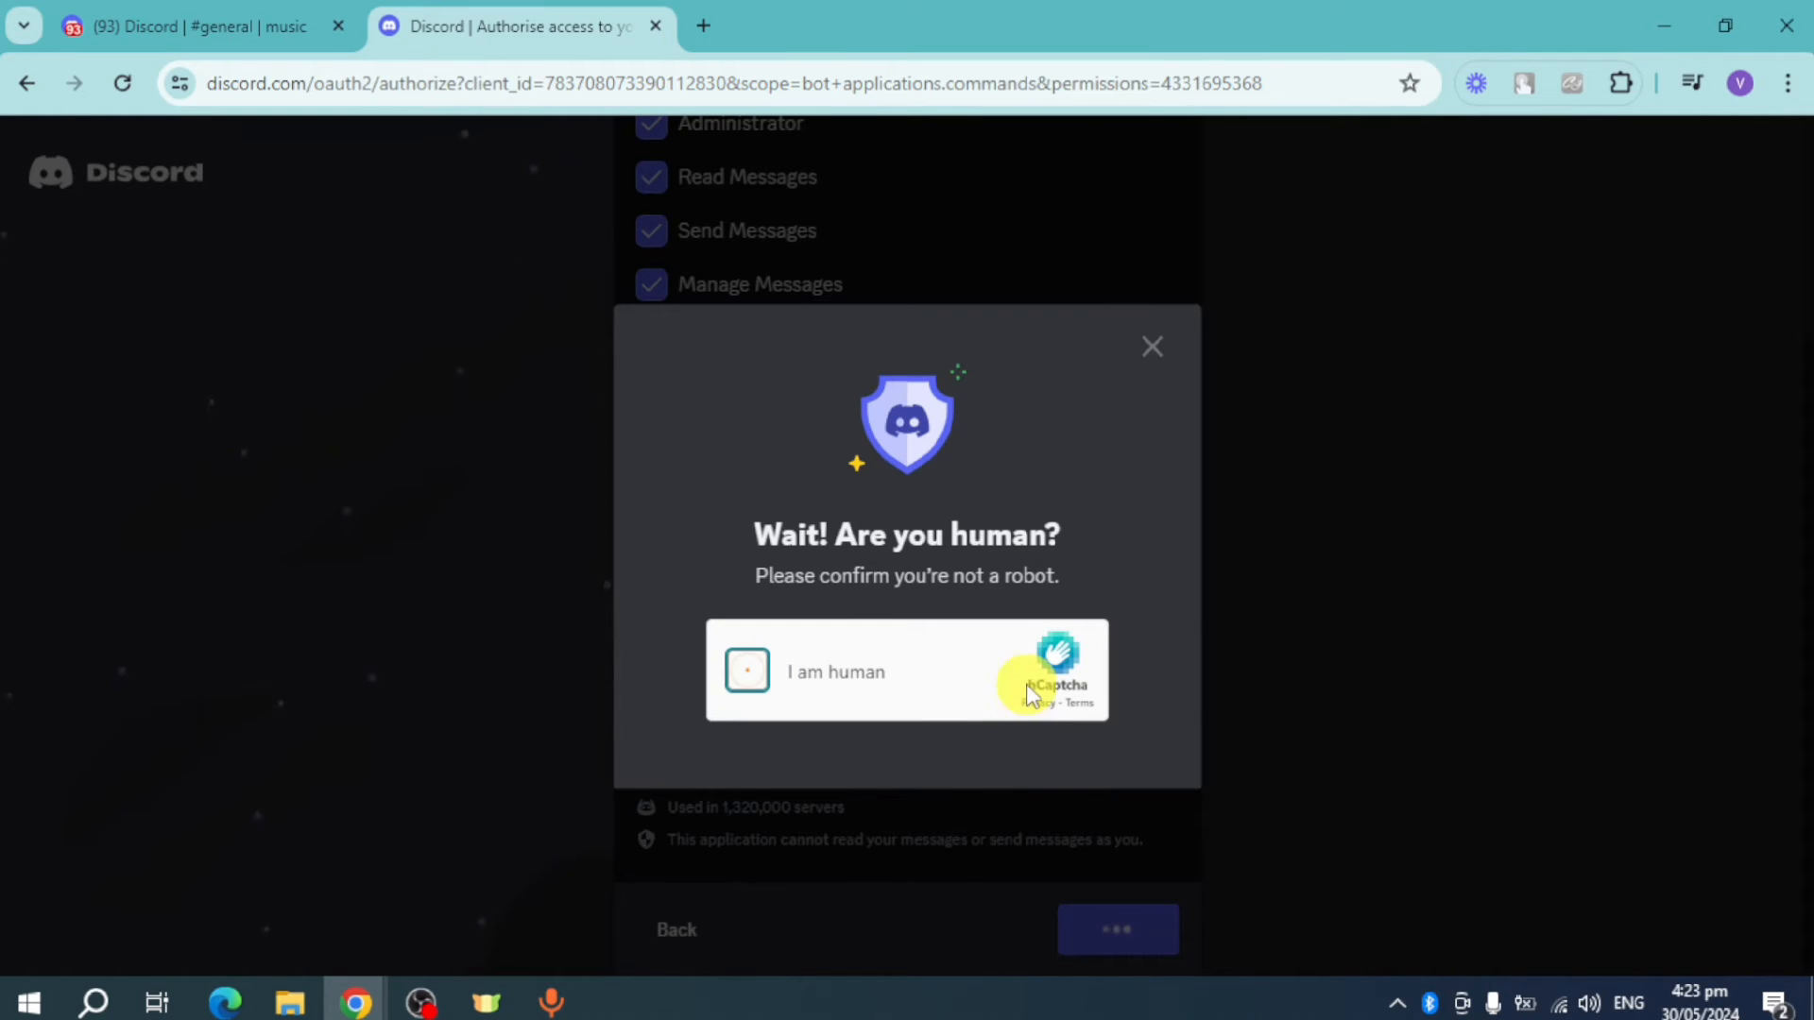
{"action": "left_click", "coordinate": [746, 671]}
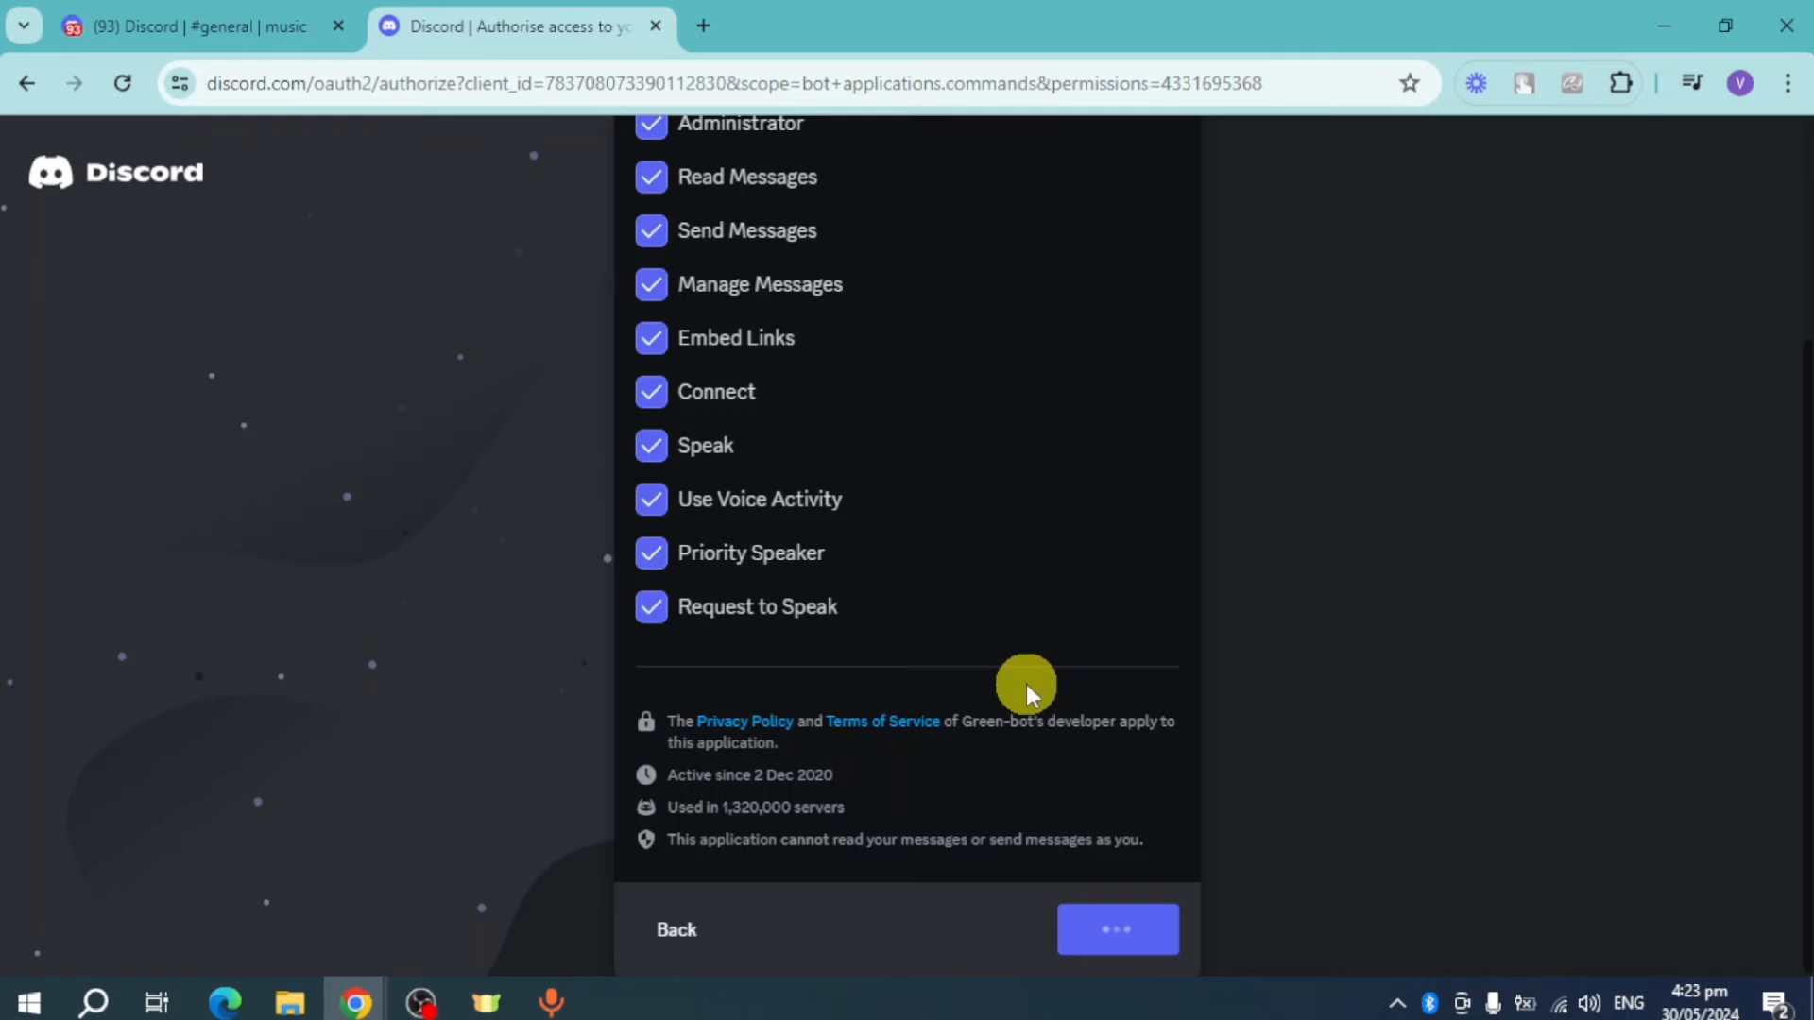
{"action": "left_click", "coordinate": [1115, 930]}
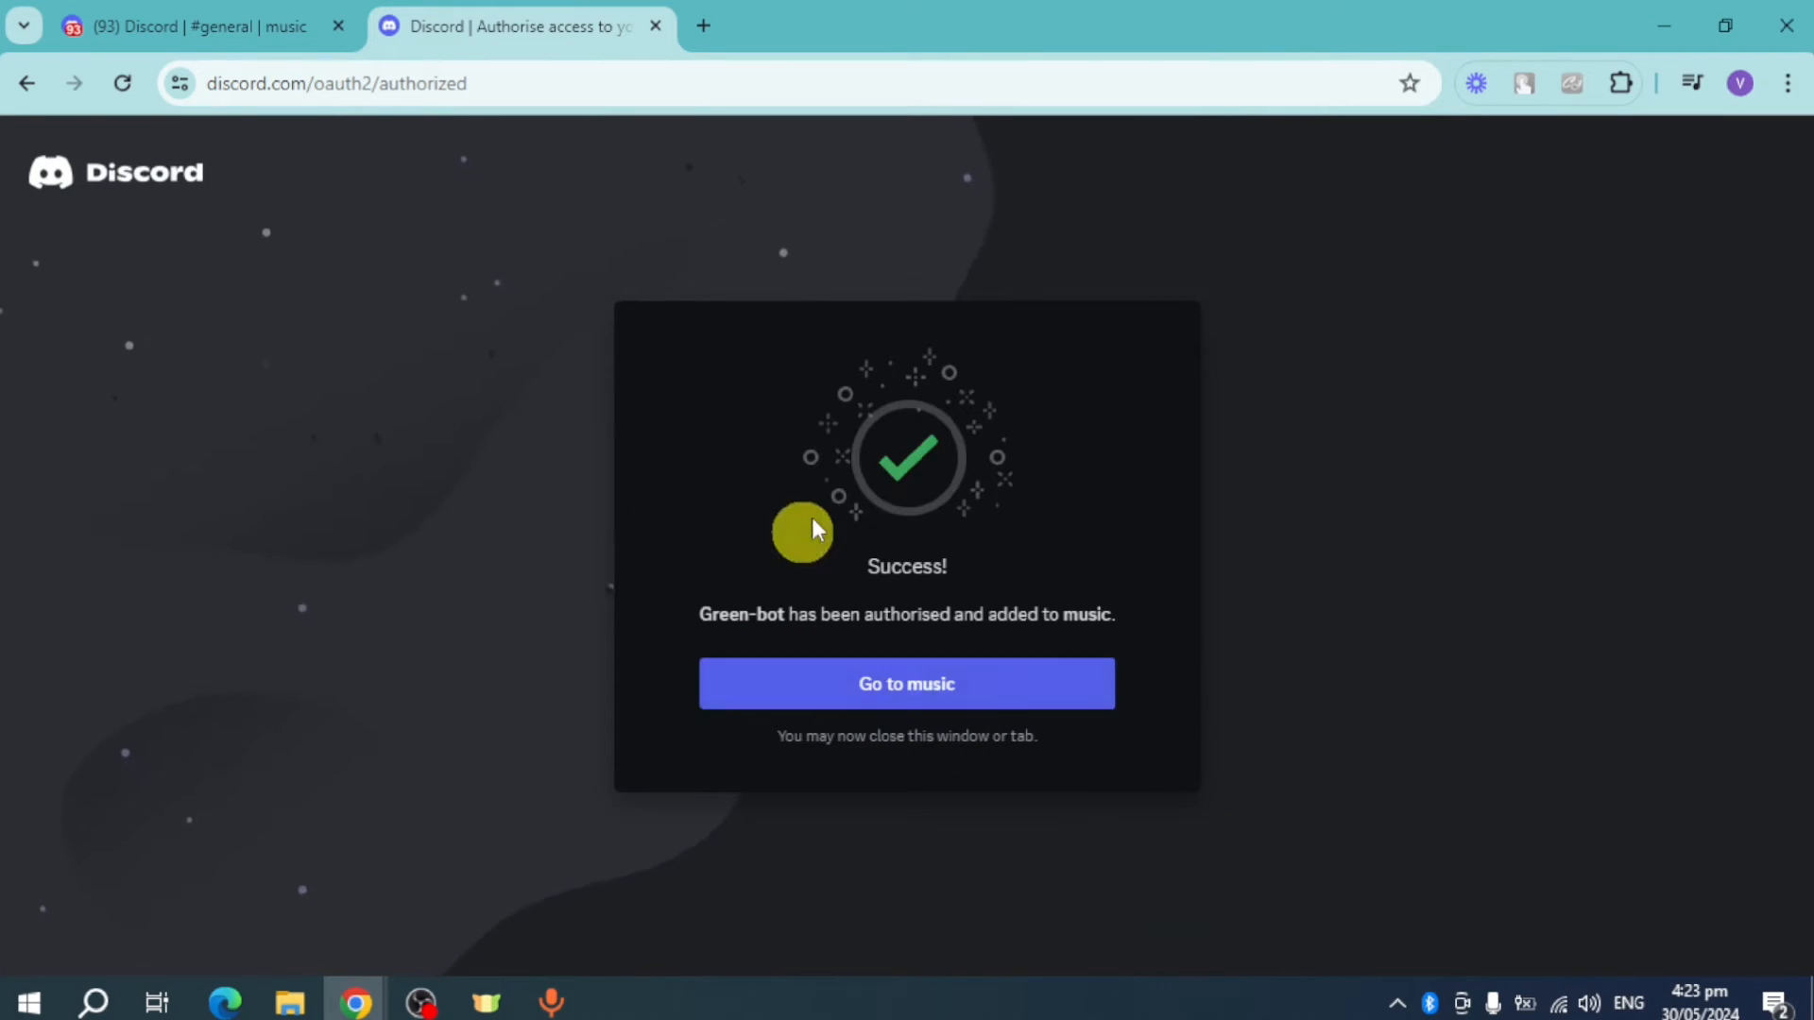
- Go to the music server's general channel and focus its message box
{"action": "left_click", "coordinate": [905, 683]}
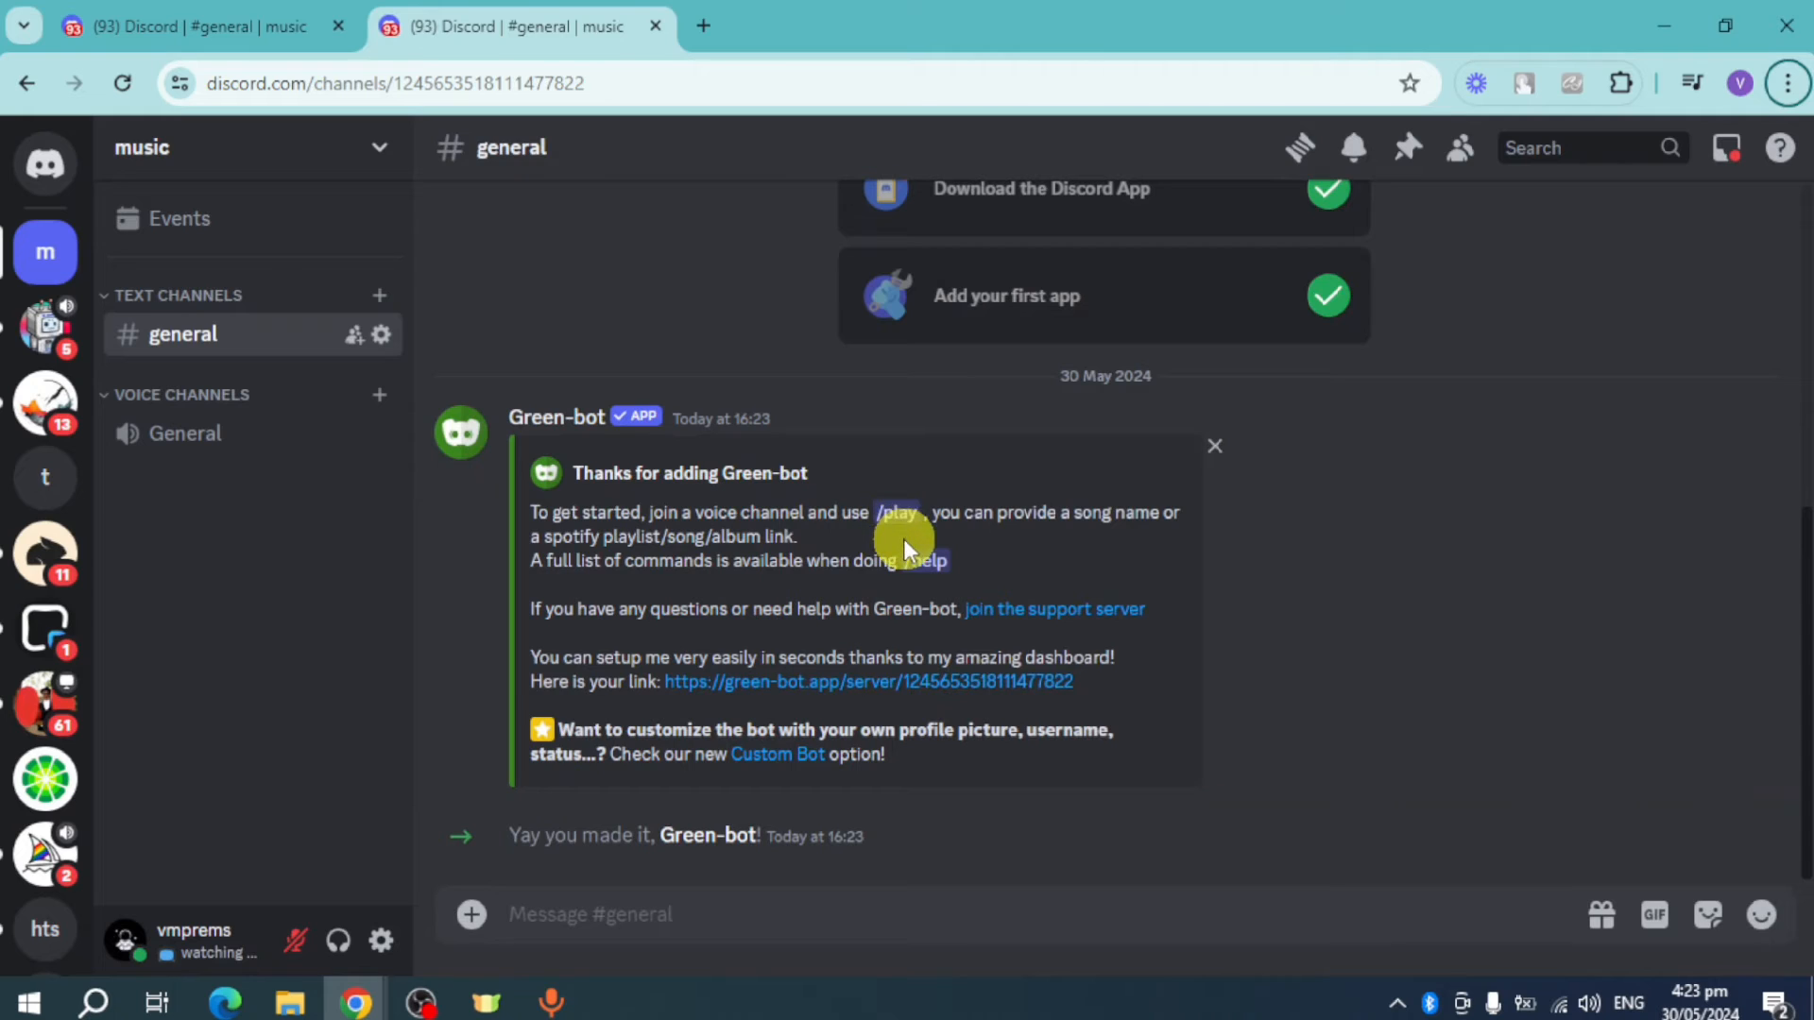
{"action": "left_click", "coordinate": [853, 914]}
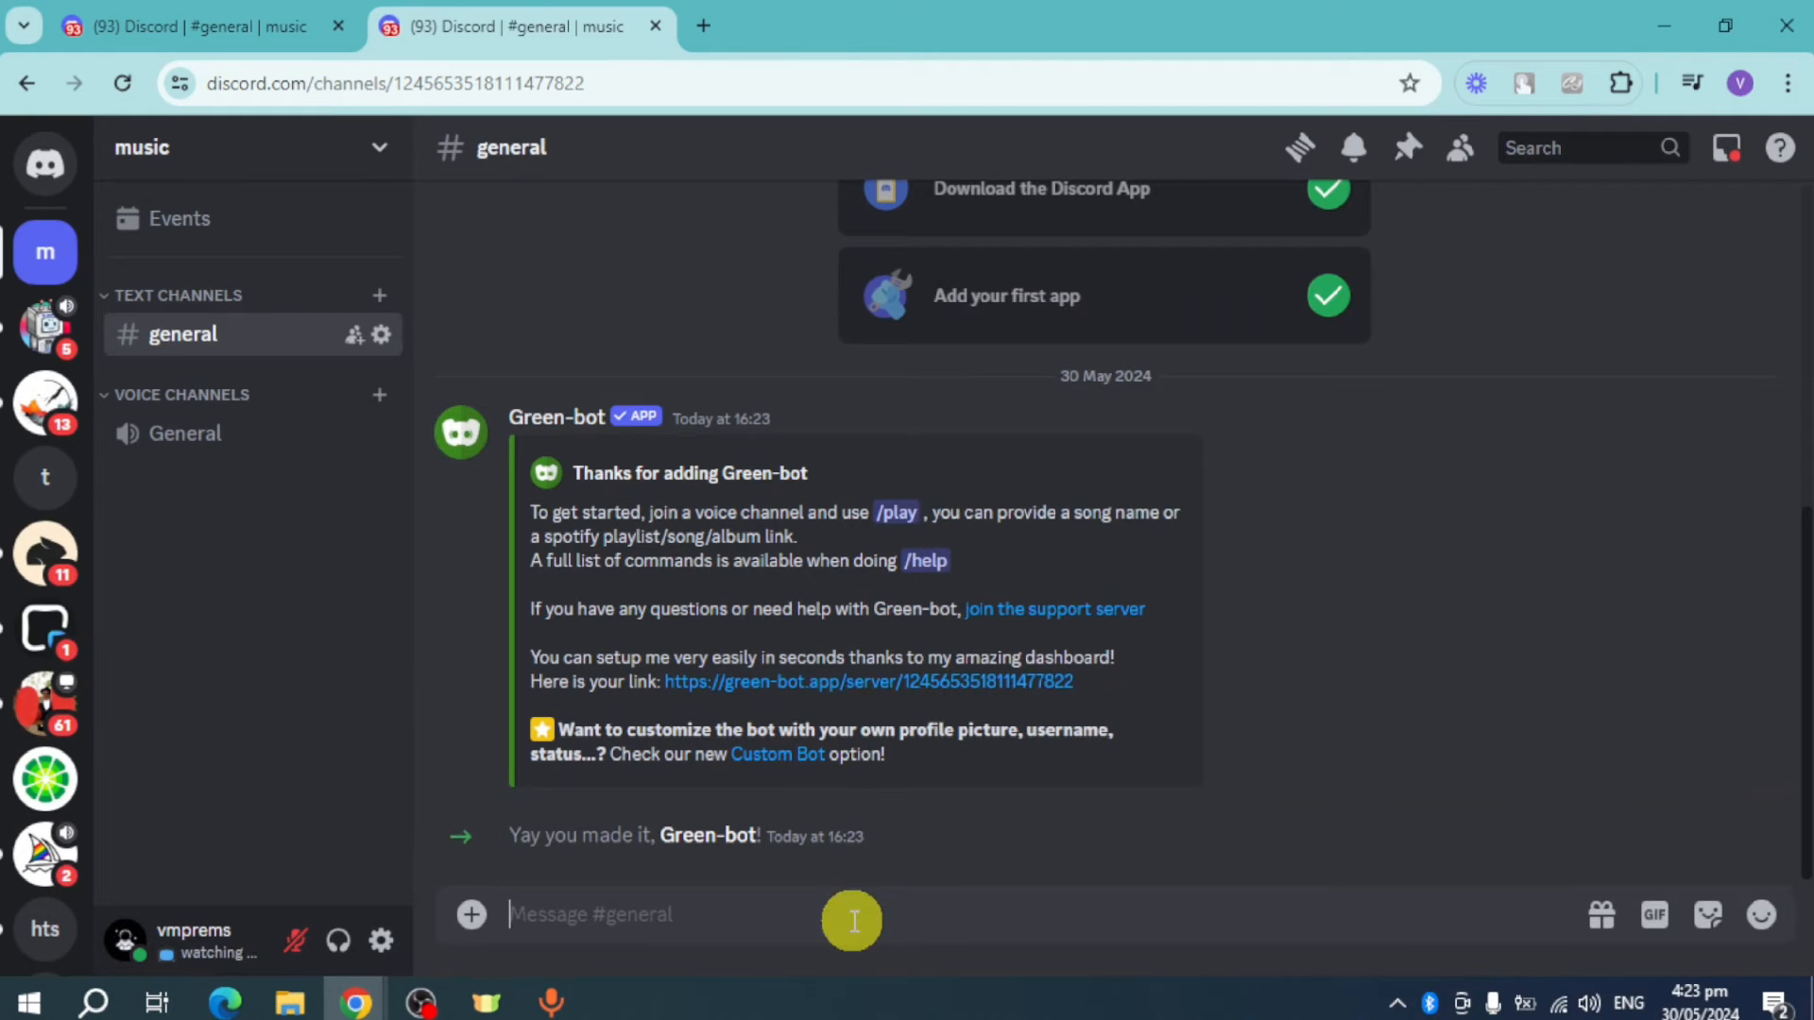
- Send Green-bot's /play command in general without a voice channel joined
{"action": "type", "text": "/p"}
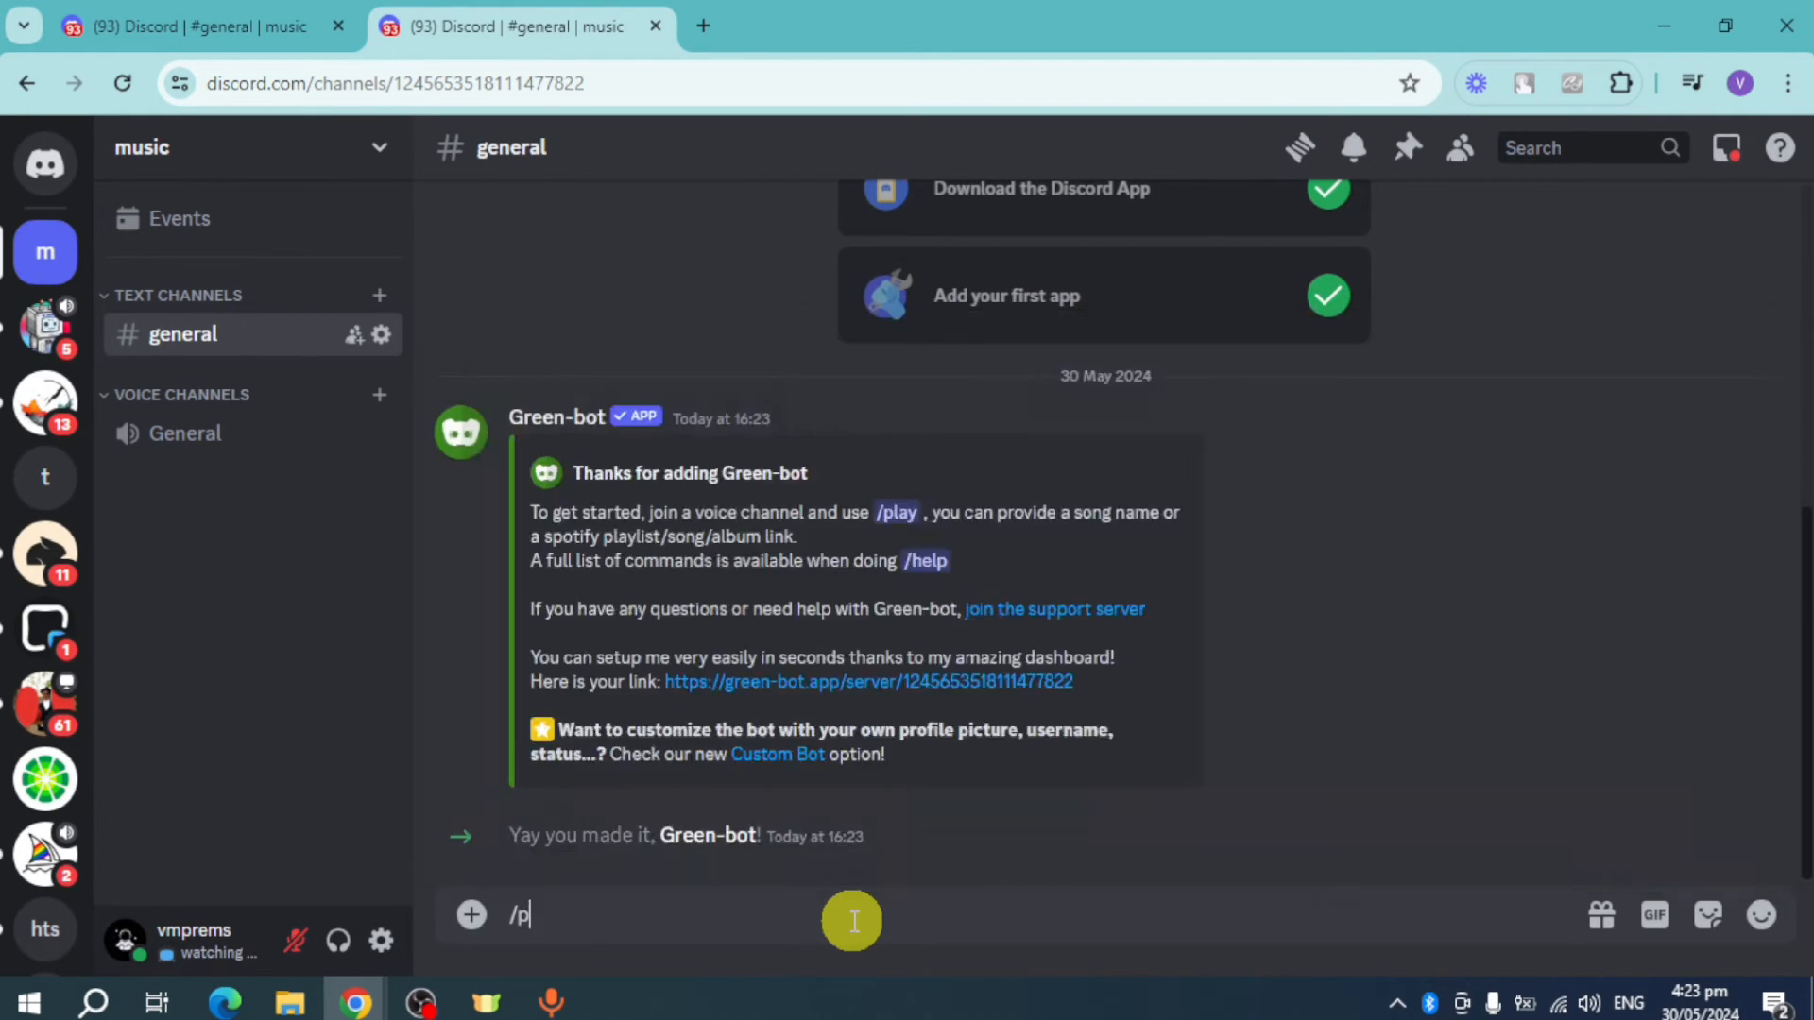
{"action": "type", "text": "lay"}
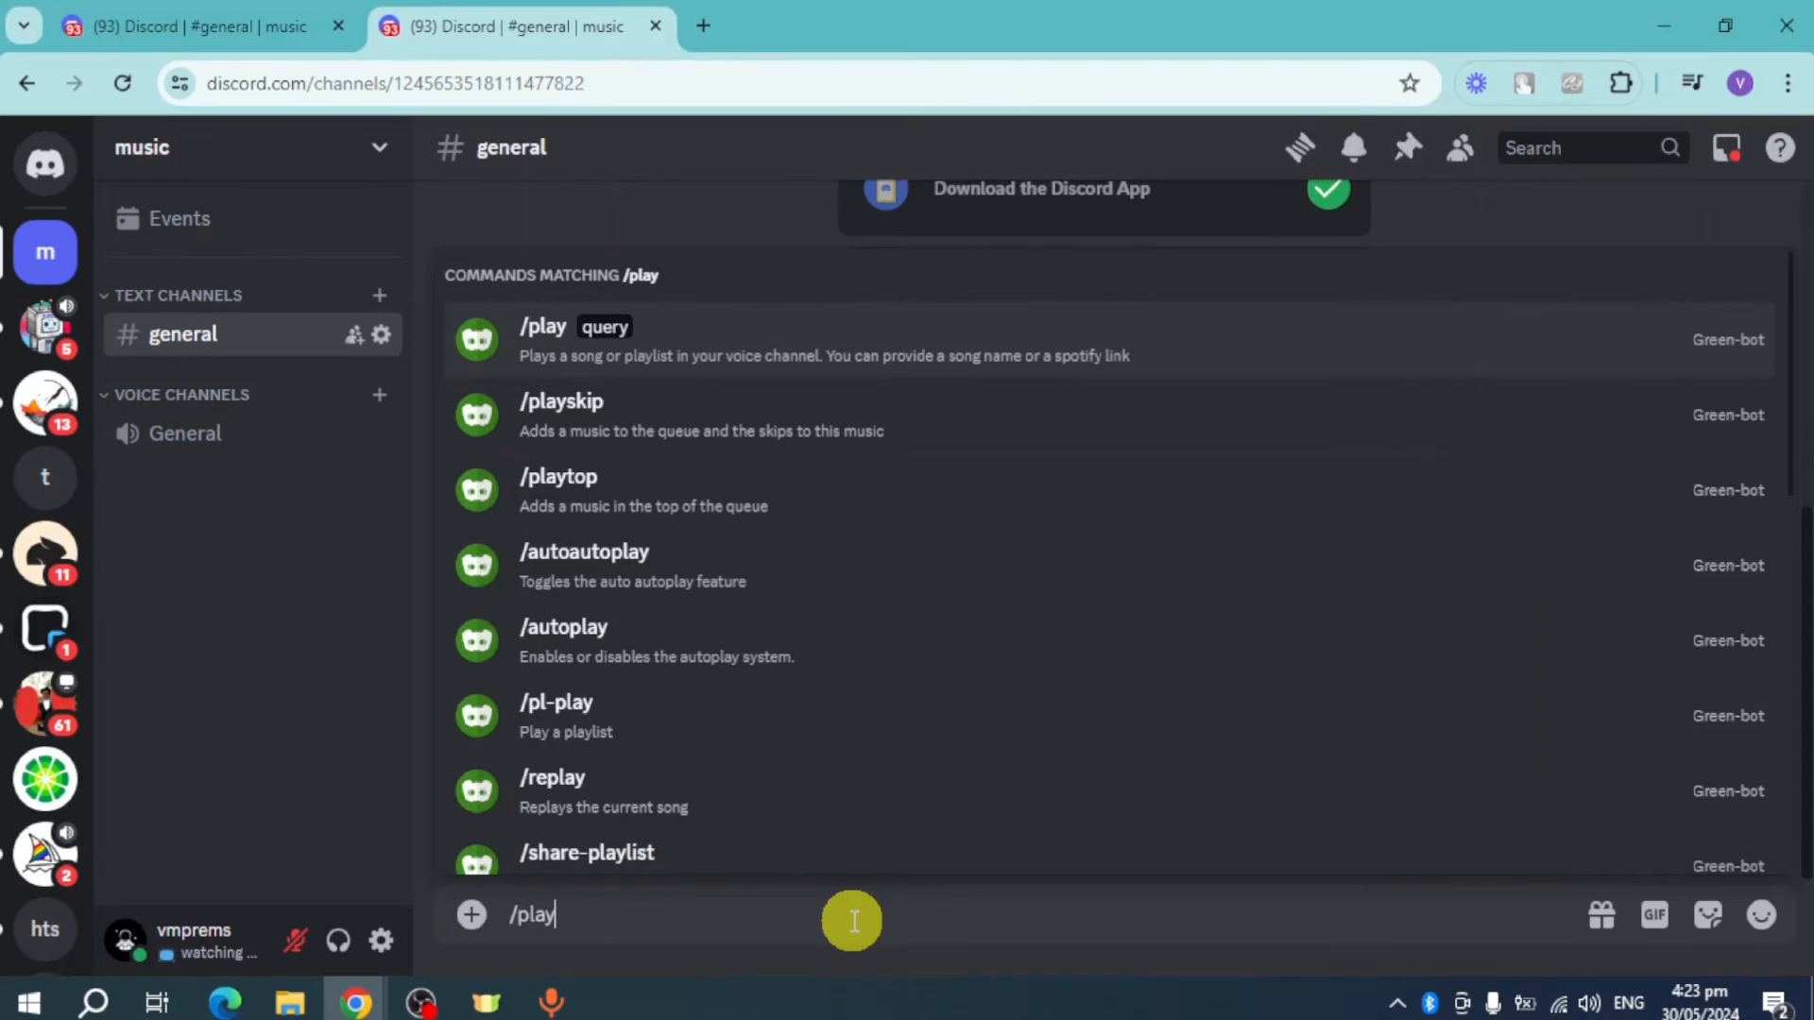
{"action": "left_click", "coordinate": [544, 338]}
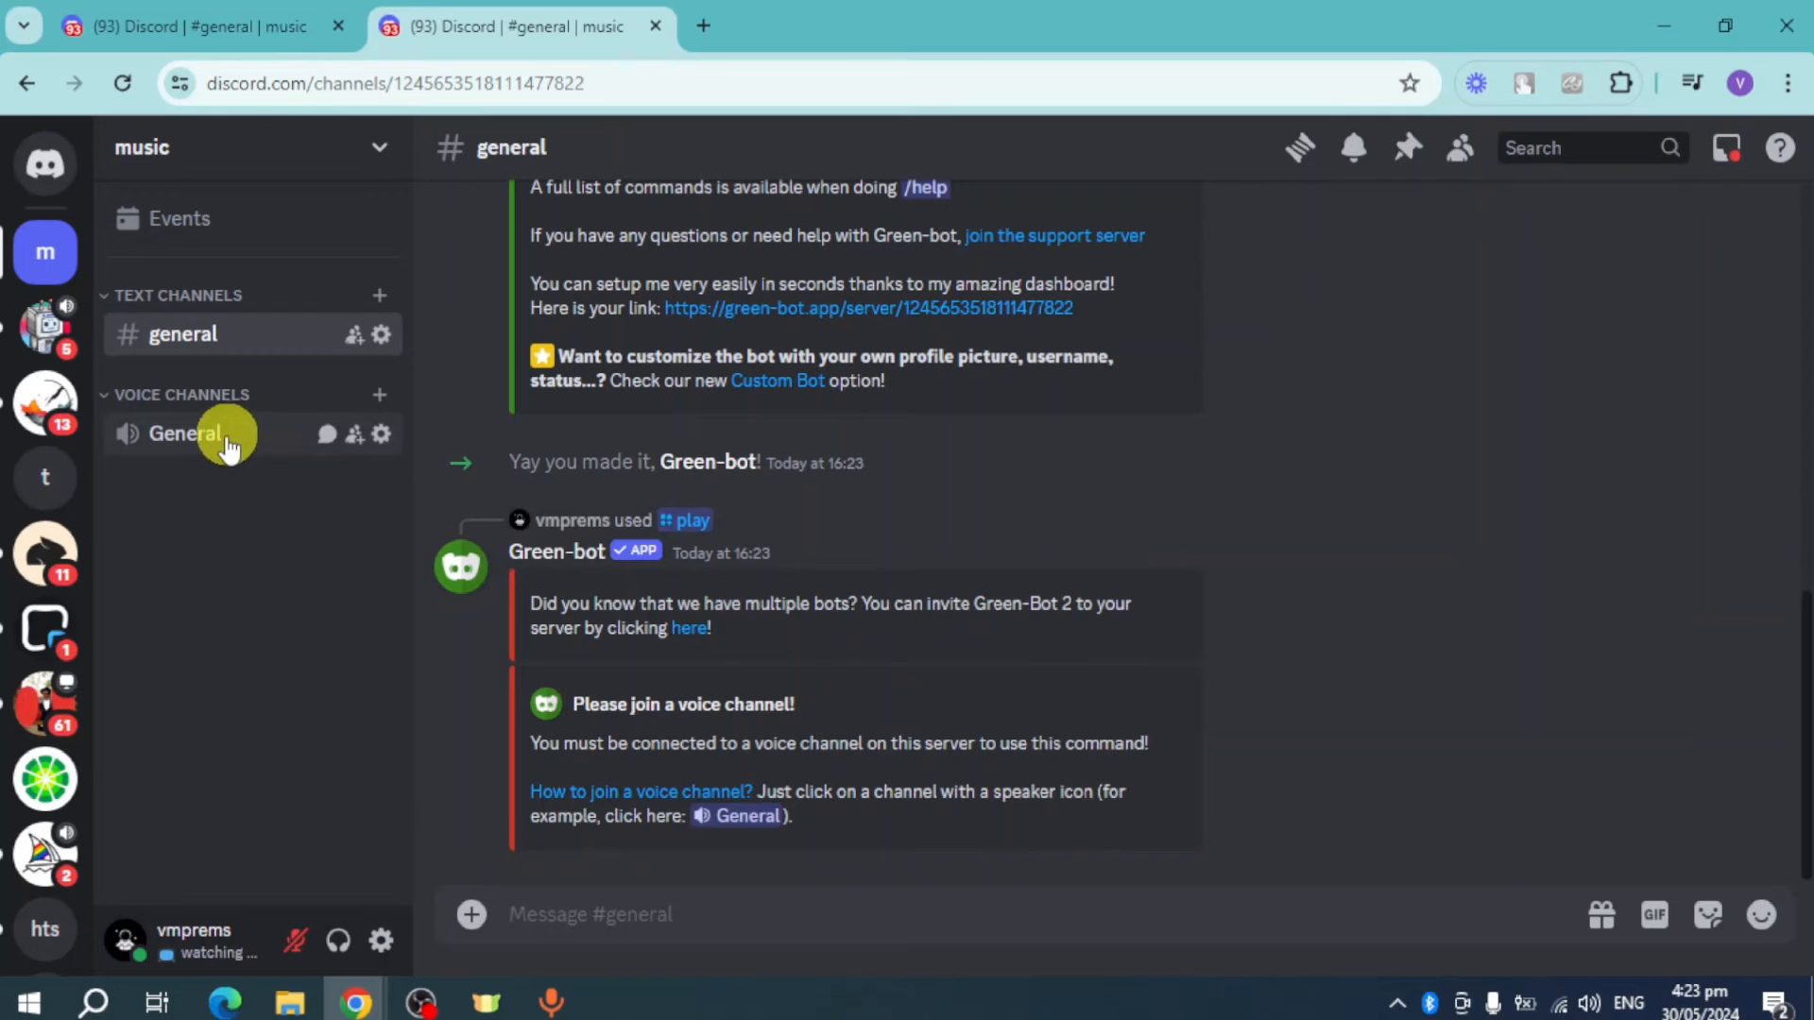
- Join the General voice channel and dismiss the microphone permission popup
{"action": "left_click", "coordinate": [185, 435]}
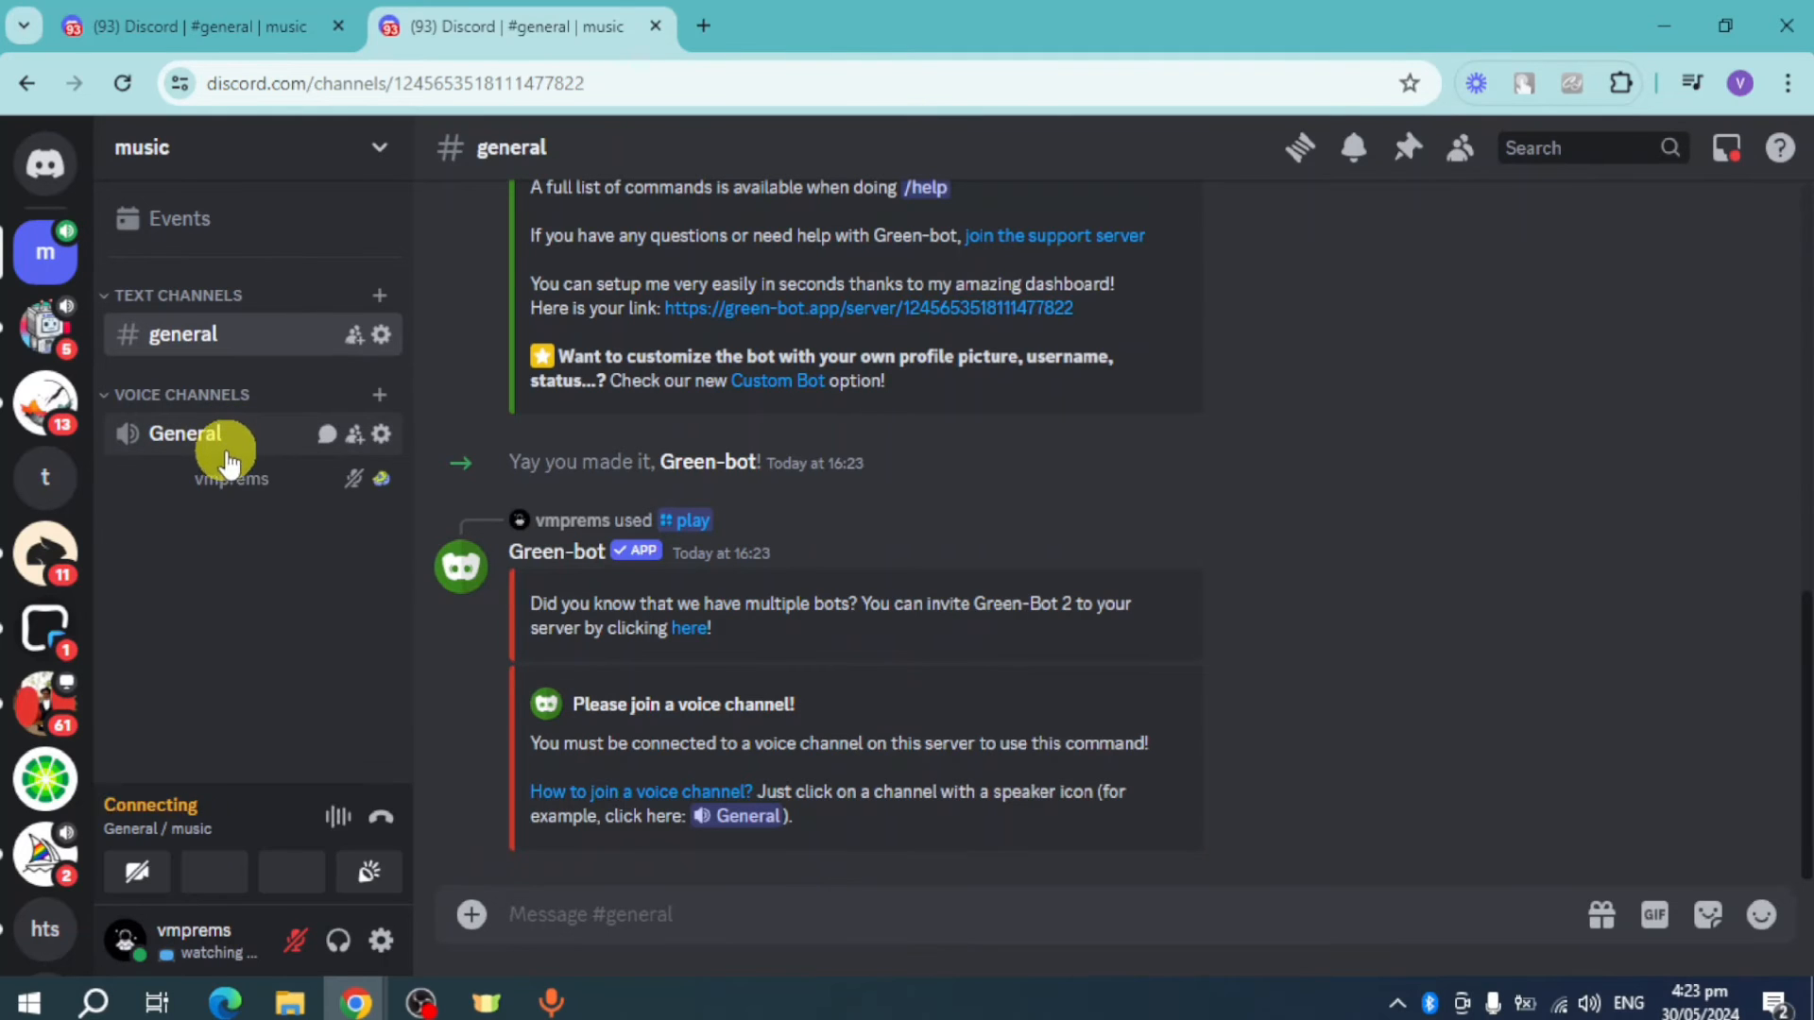
{"action": "left_click", "coordinate": [183, 433]}
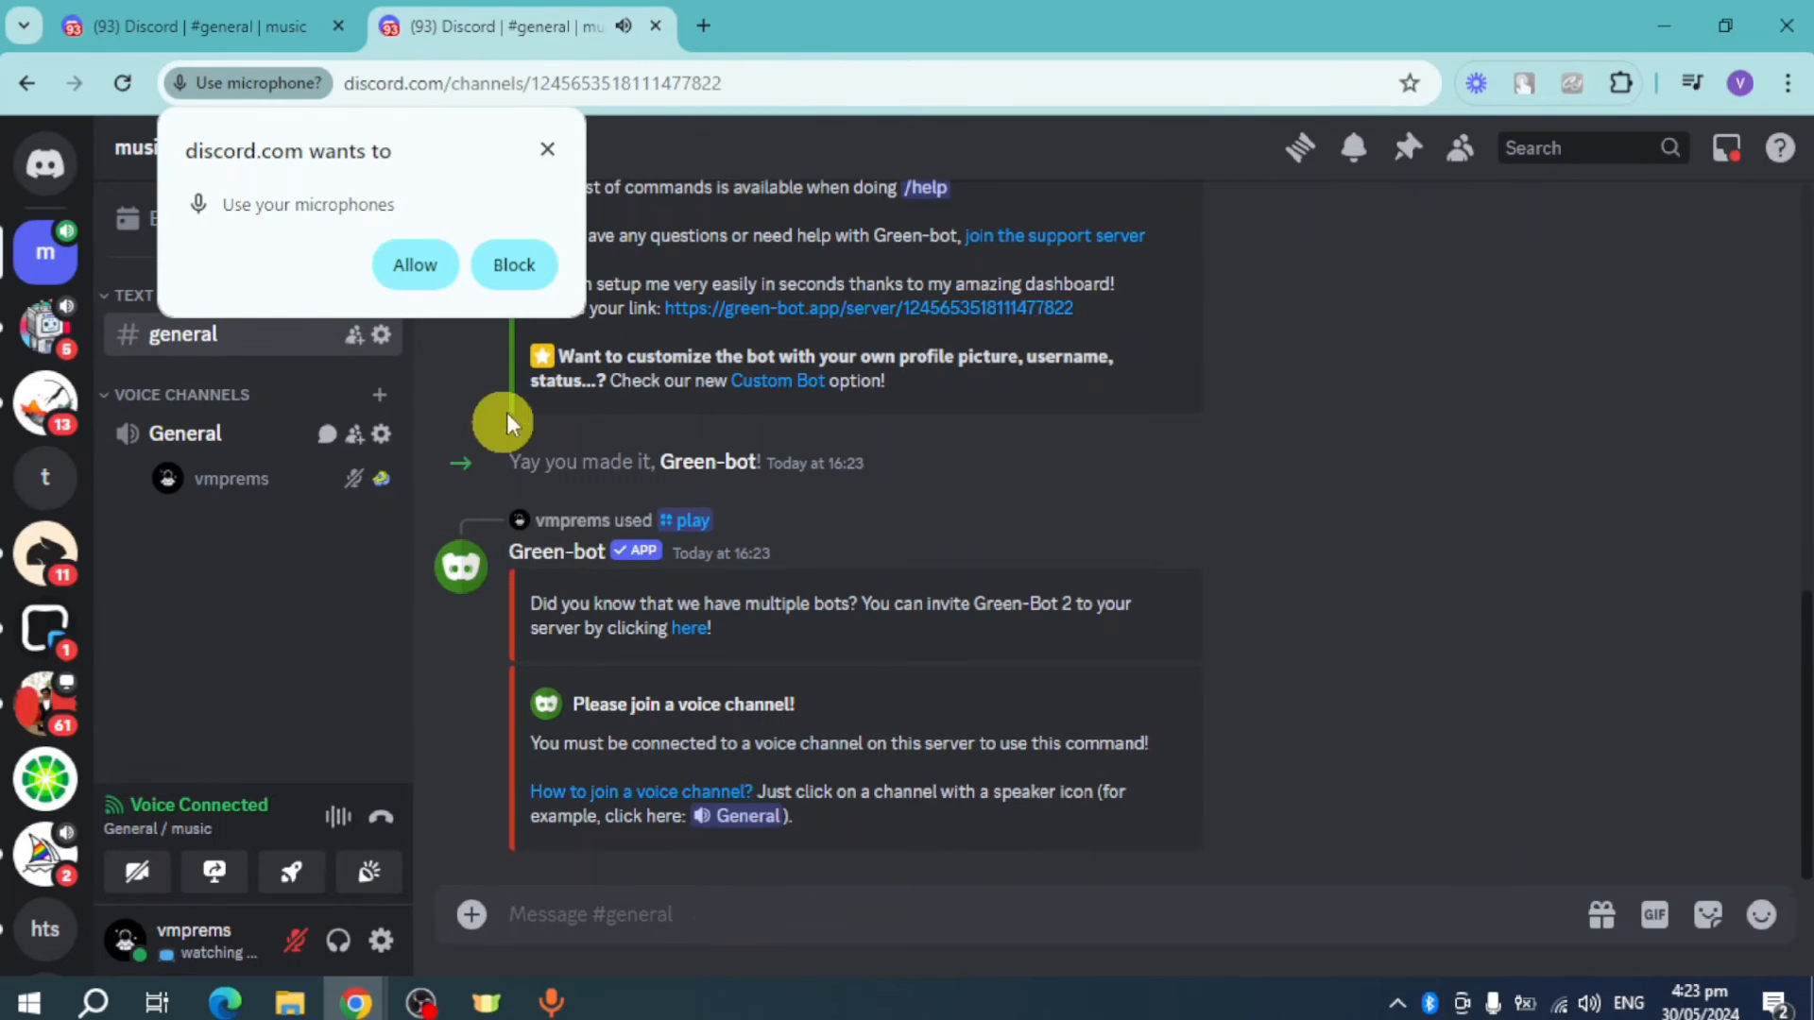
{"action": "left_click", "coordinate": [514, 265]}
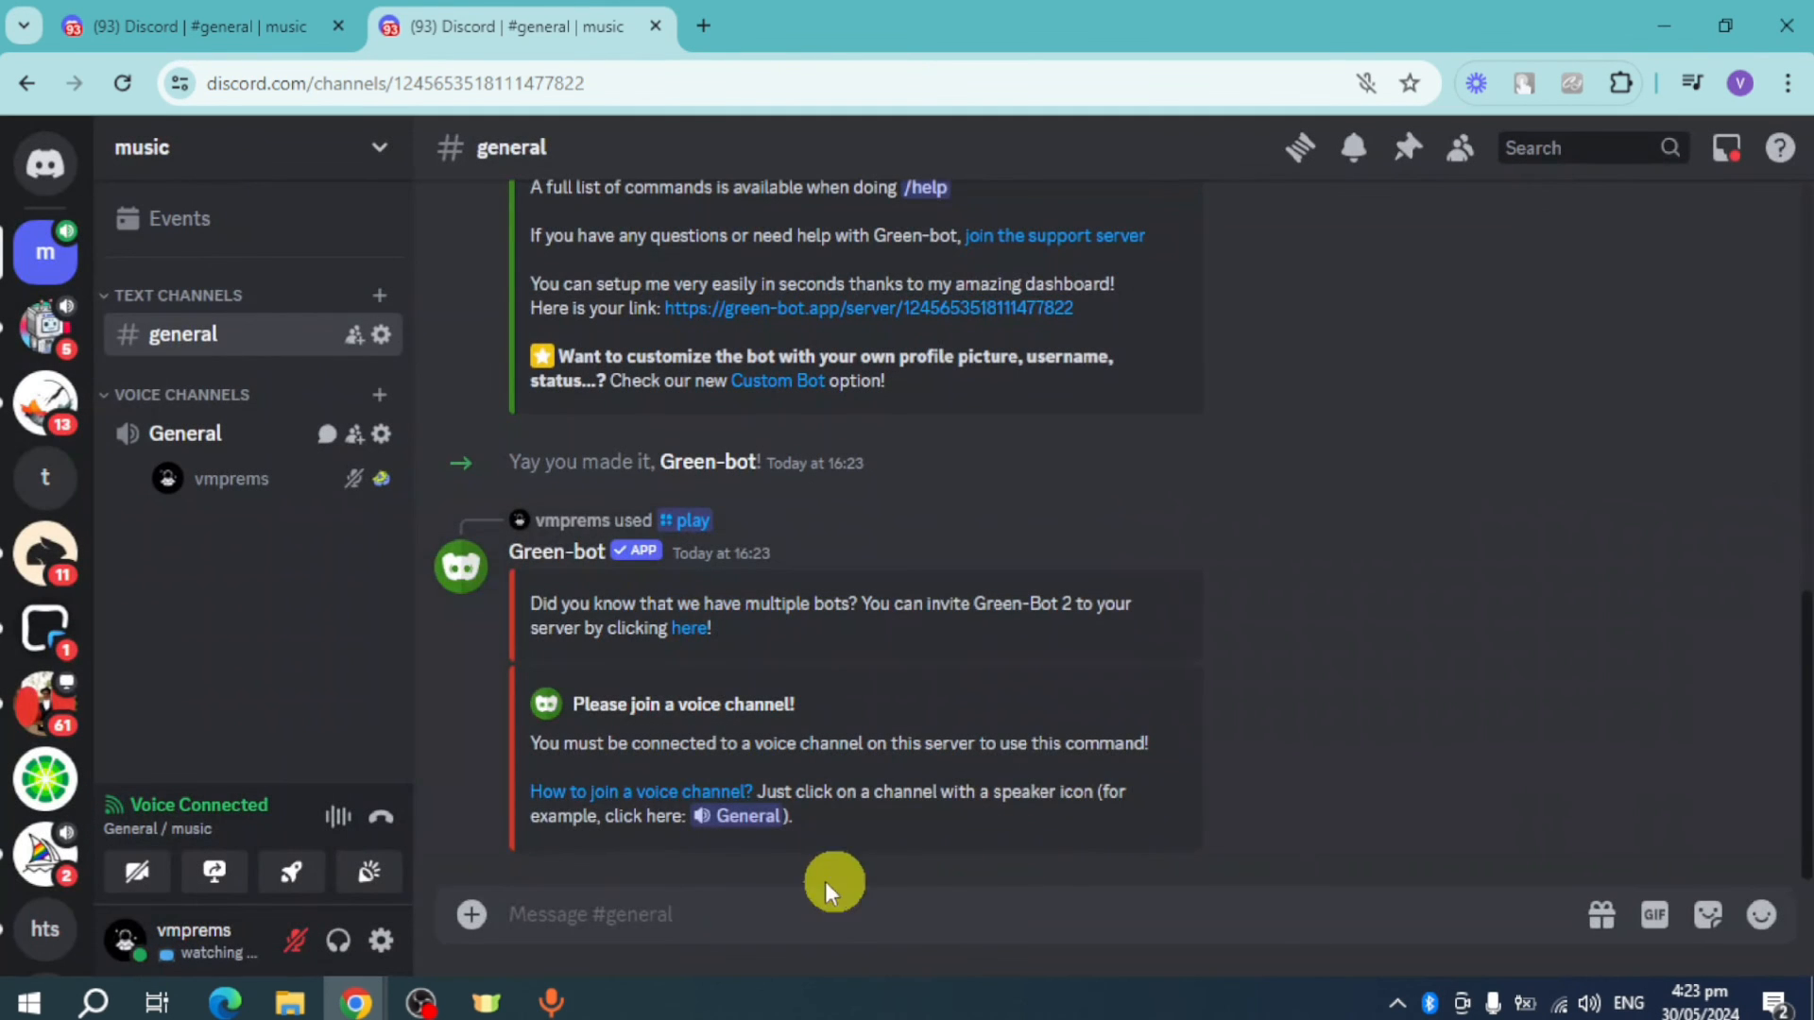
- Send /play in general so Green-bot plays Rim Tim Tagi Dim by Baby Lasagna
{"action": "left_click", "coordinate": [700, 914]}
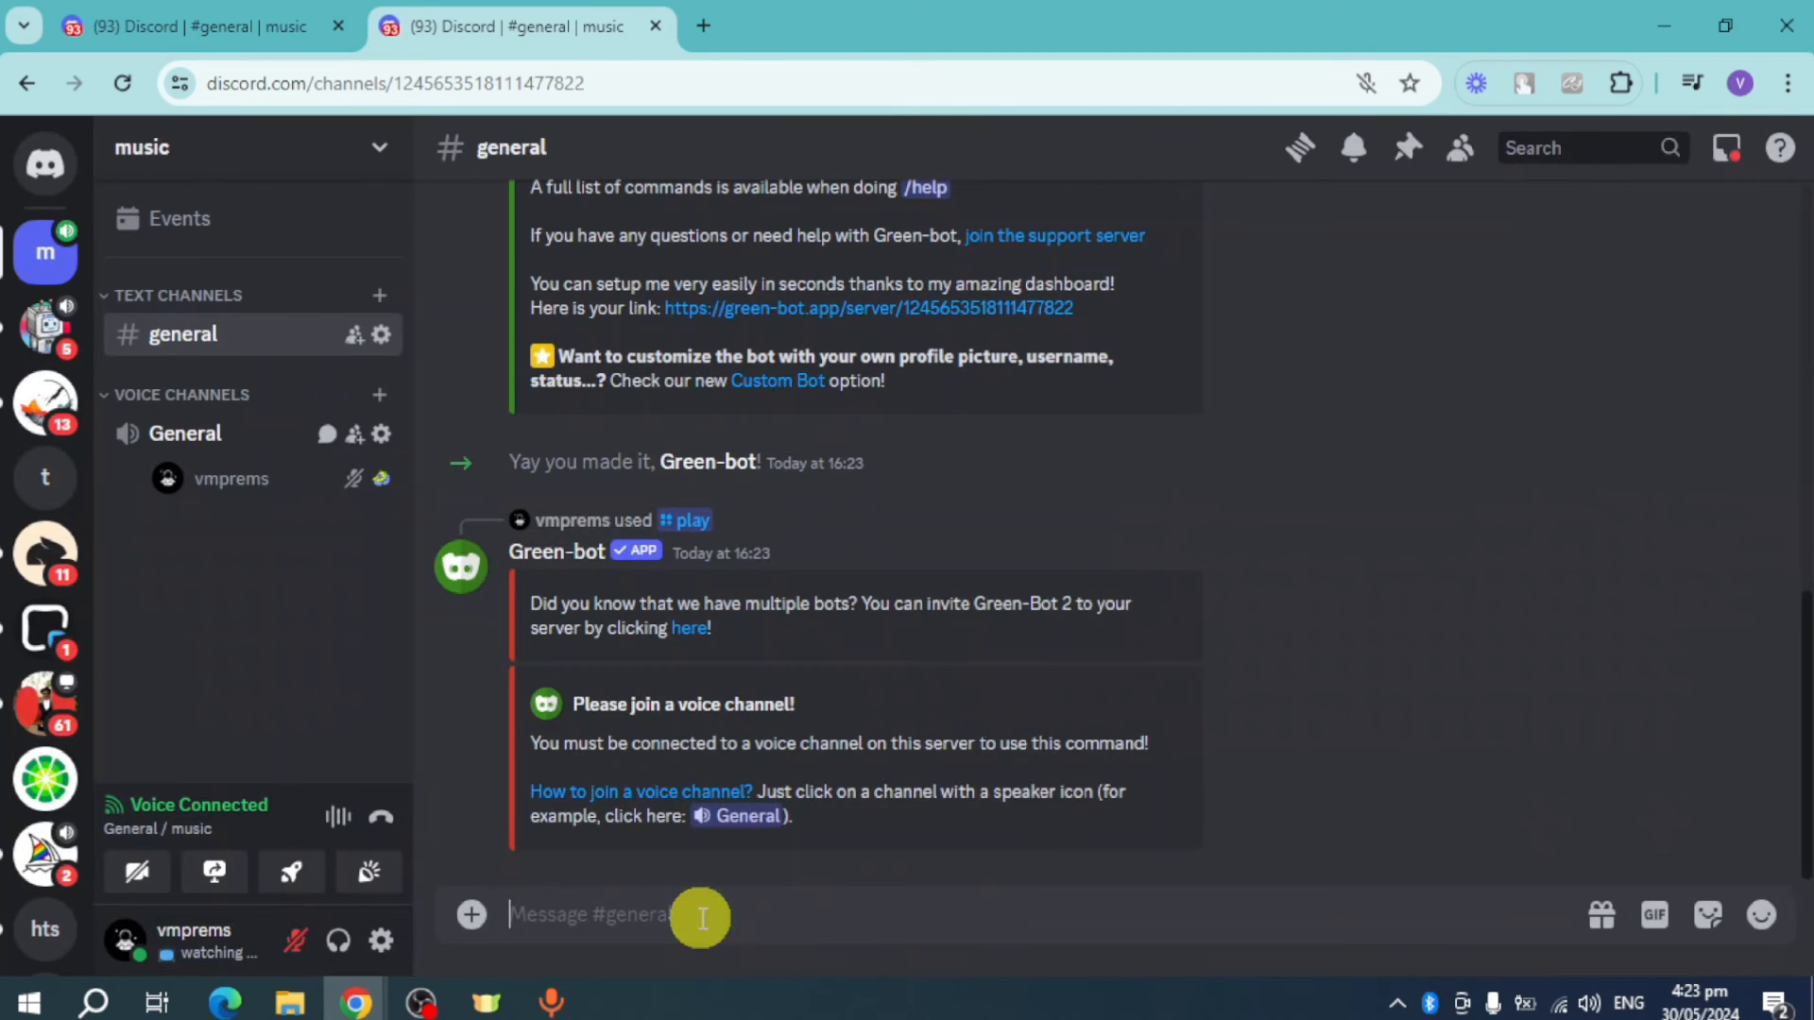
{"action": "type", "text": "/play"}
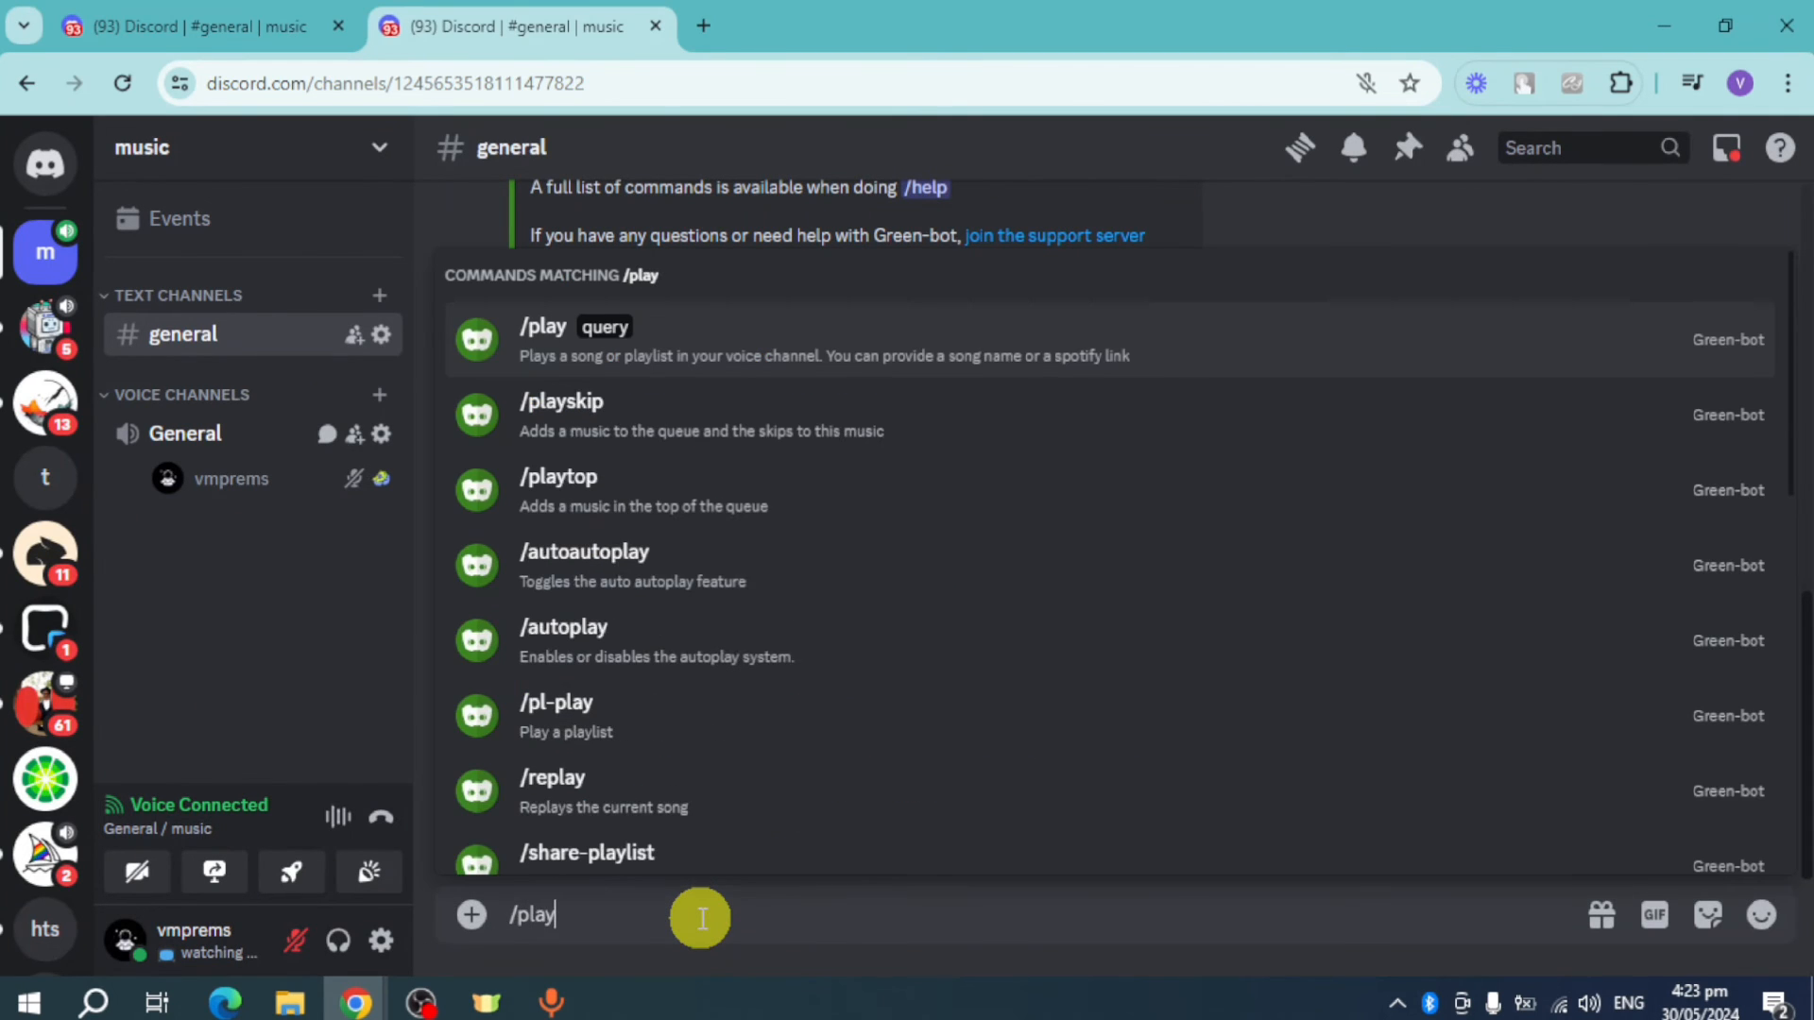
{"action": "key", "text": "enter"}
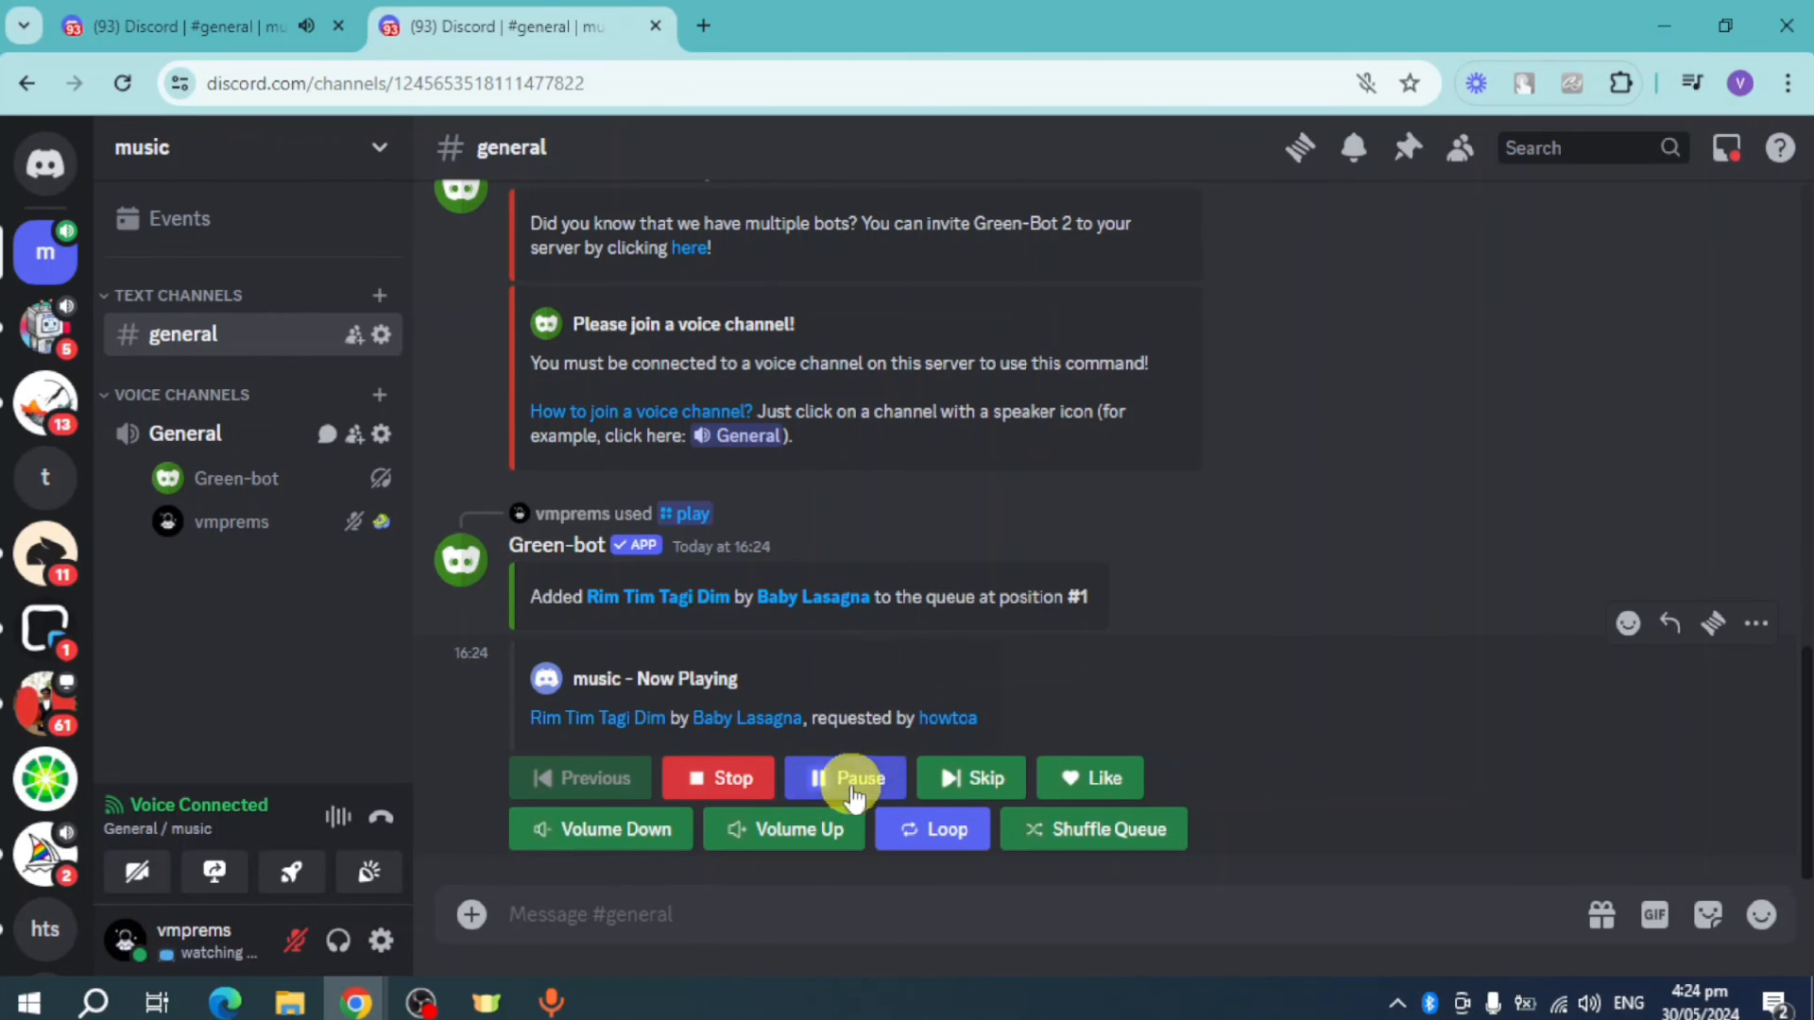
- Pause Rim Tim Tagi Dim using Green-bot's Now Playing controls
{"action": "left_click", "coordinate": [853, 777]}
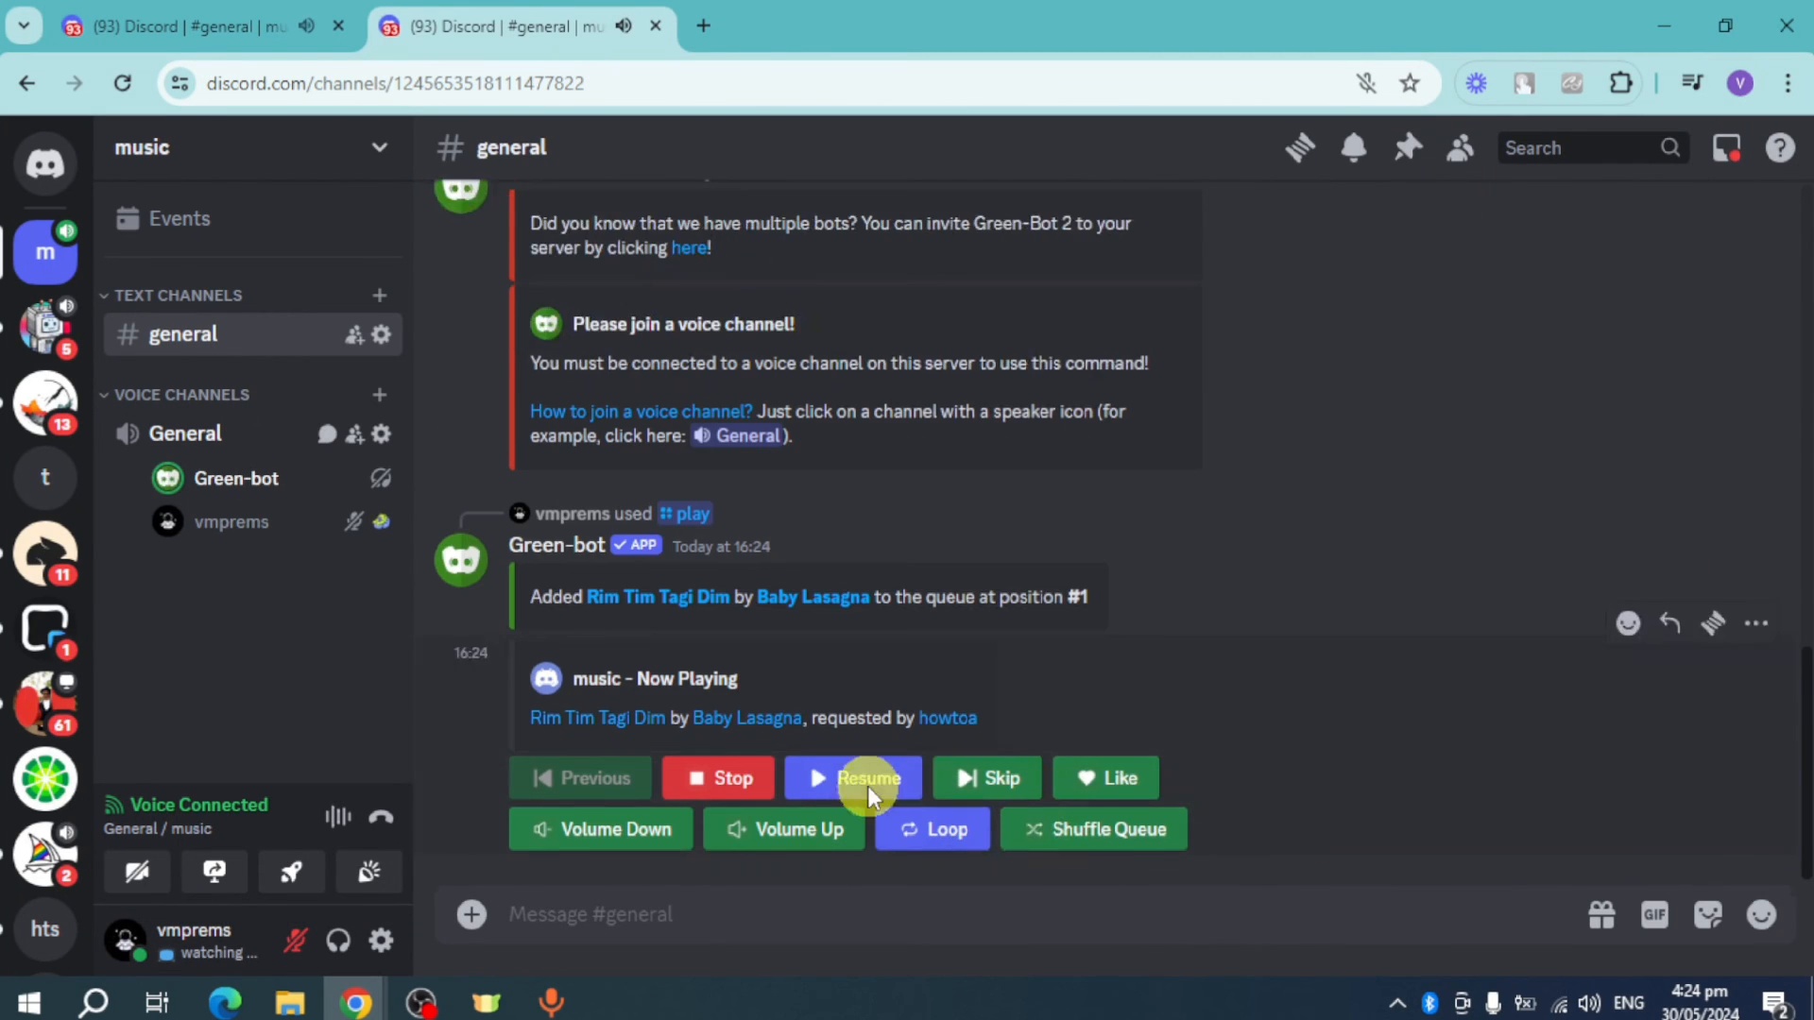
{"action": "left_click", "coordinate": [852, 777]}
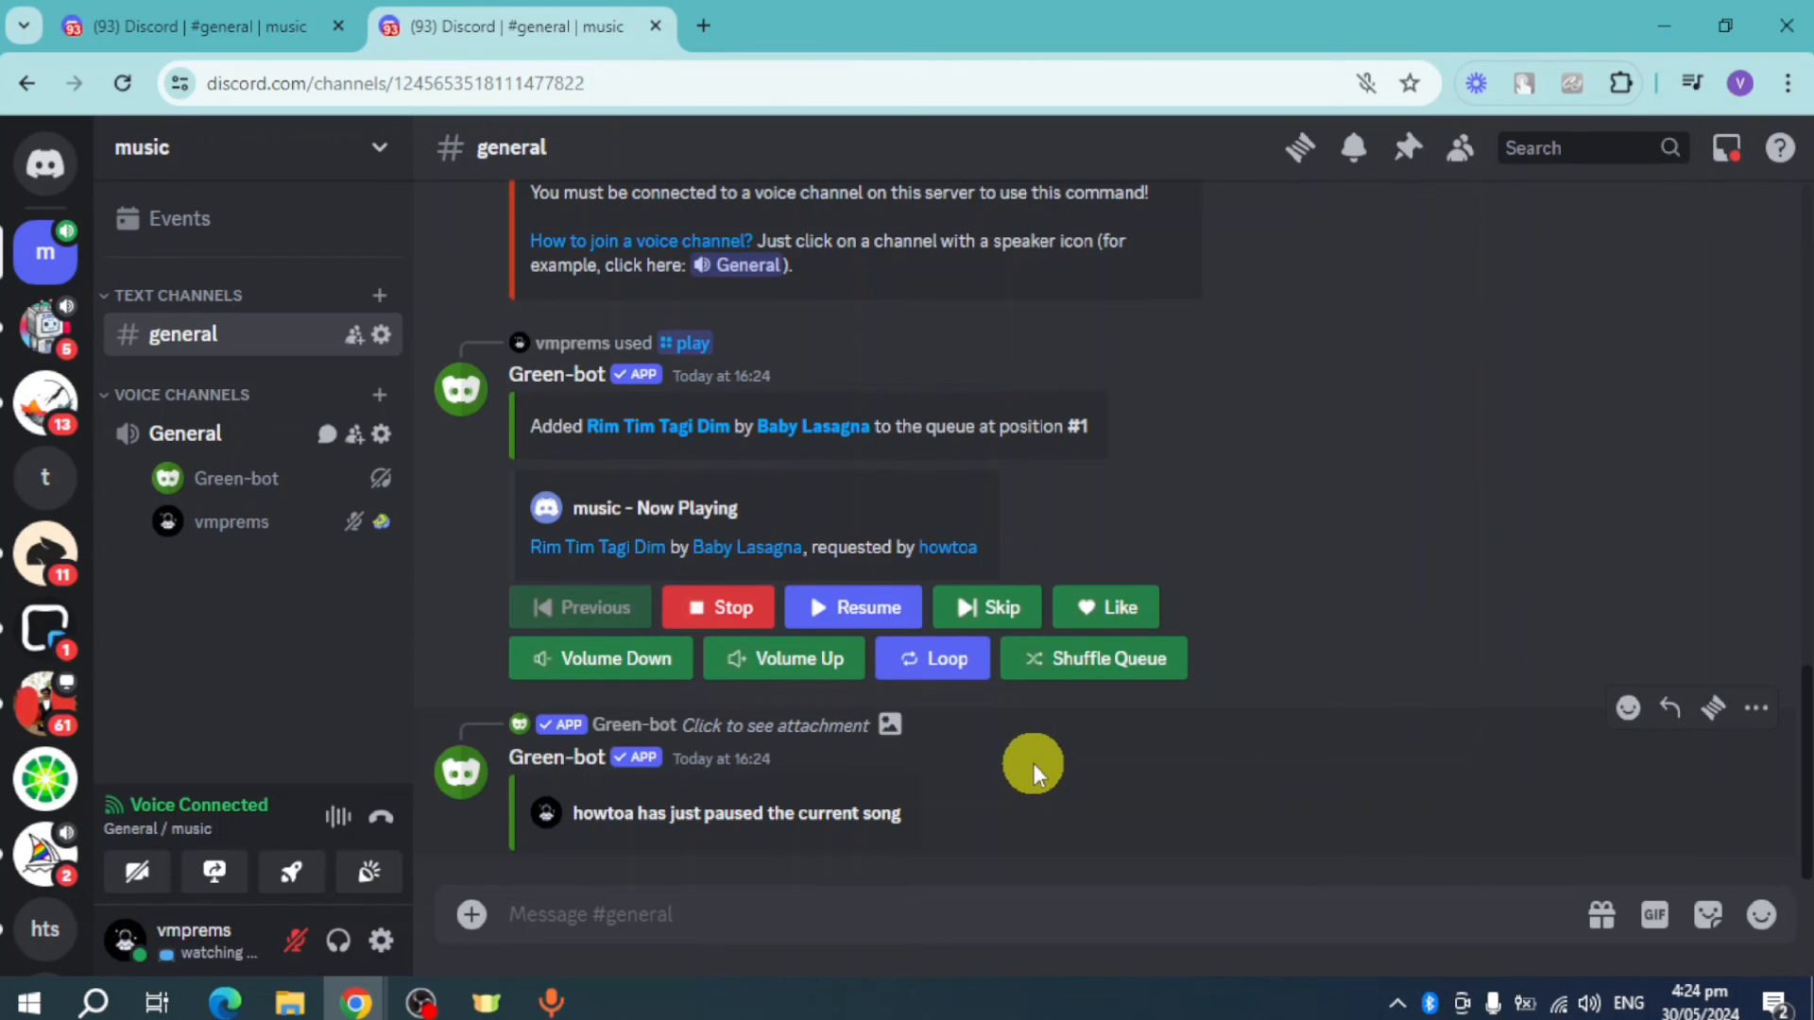
{"action": "mouse_move", "coordinate": [1014, 775]}
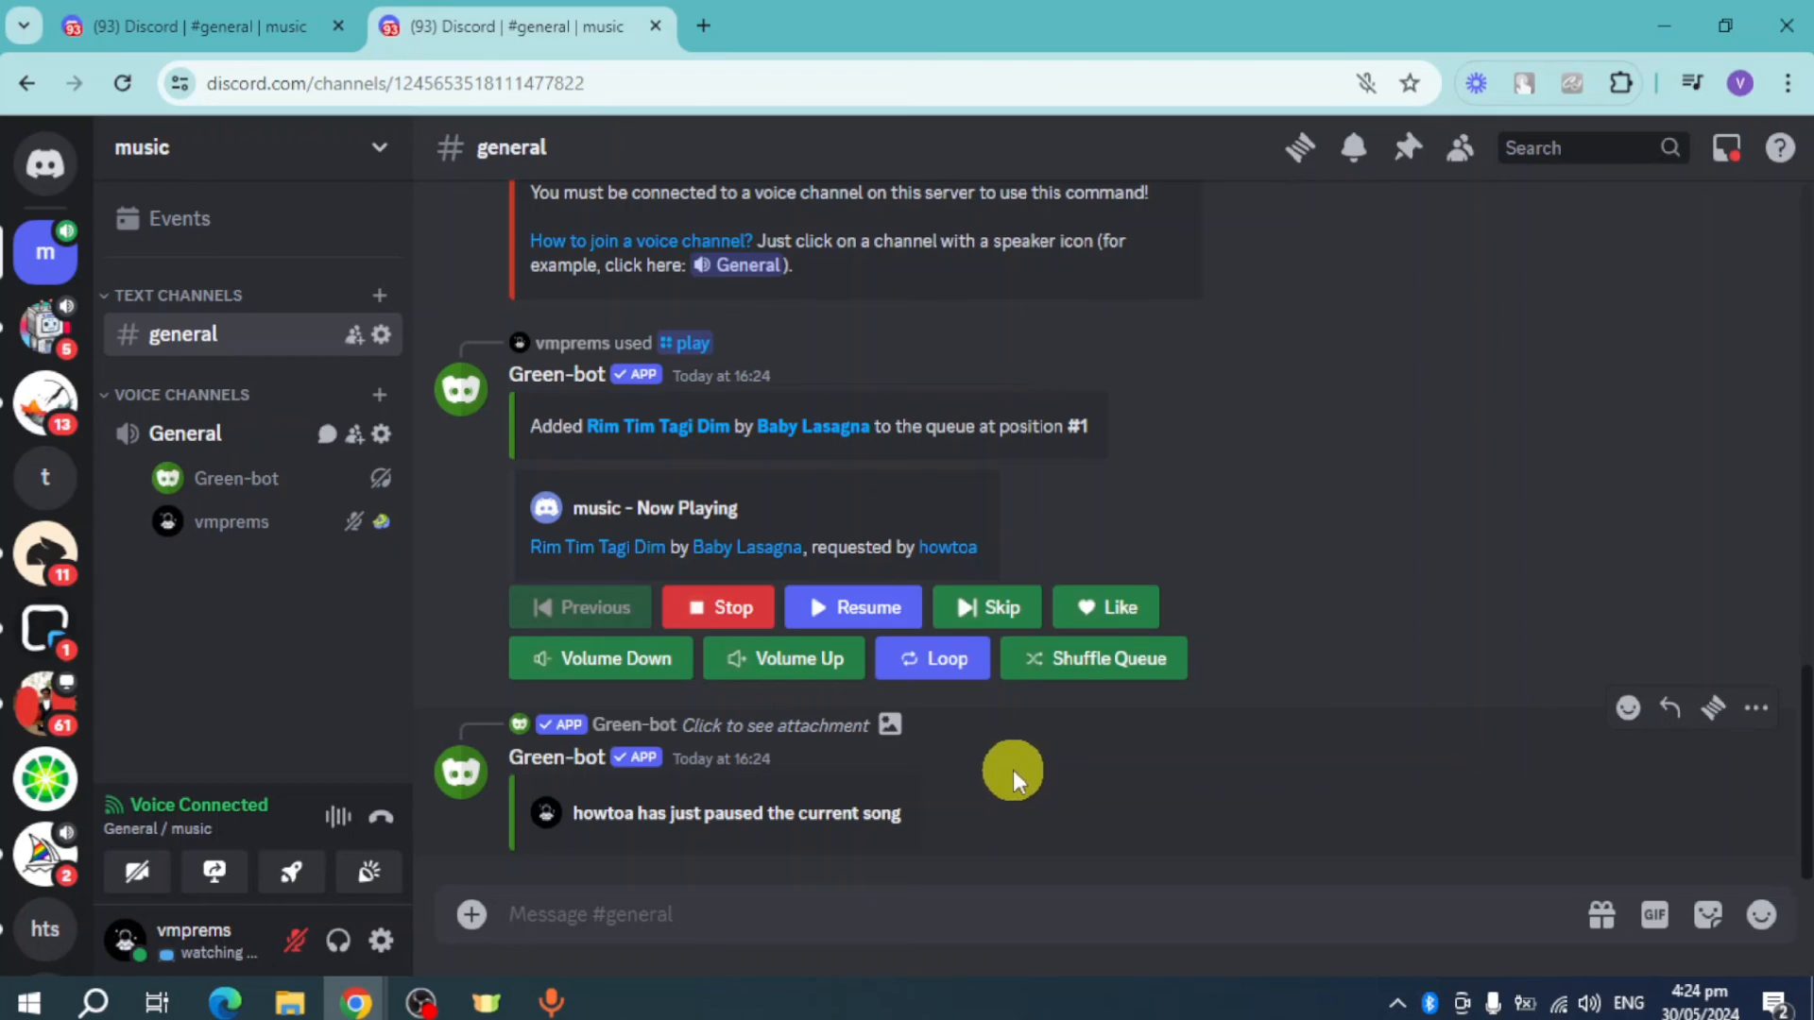